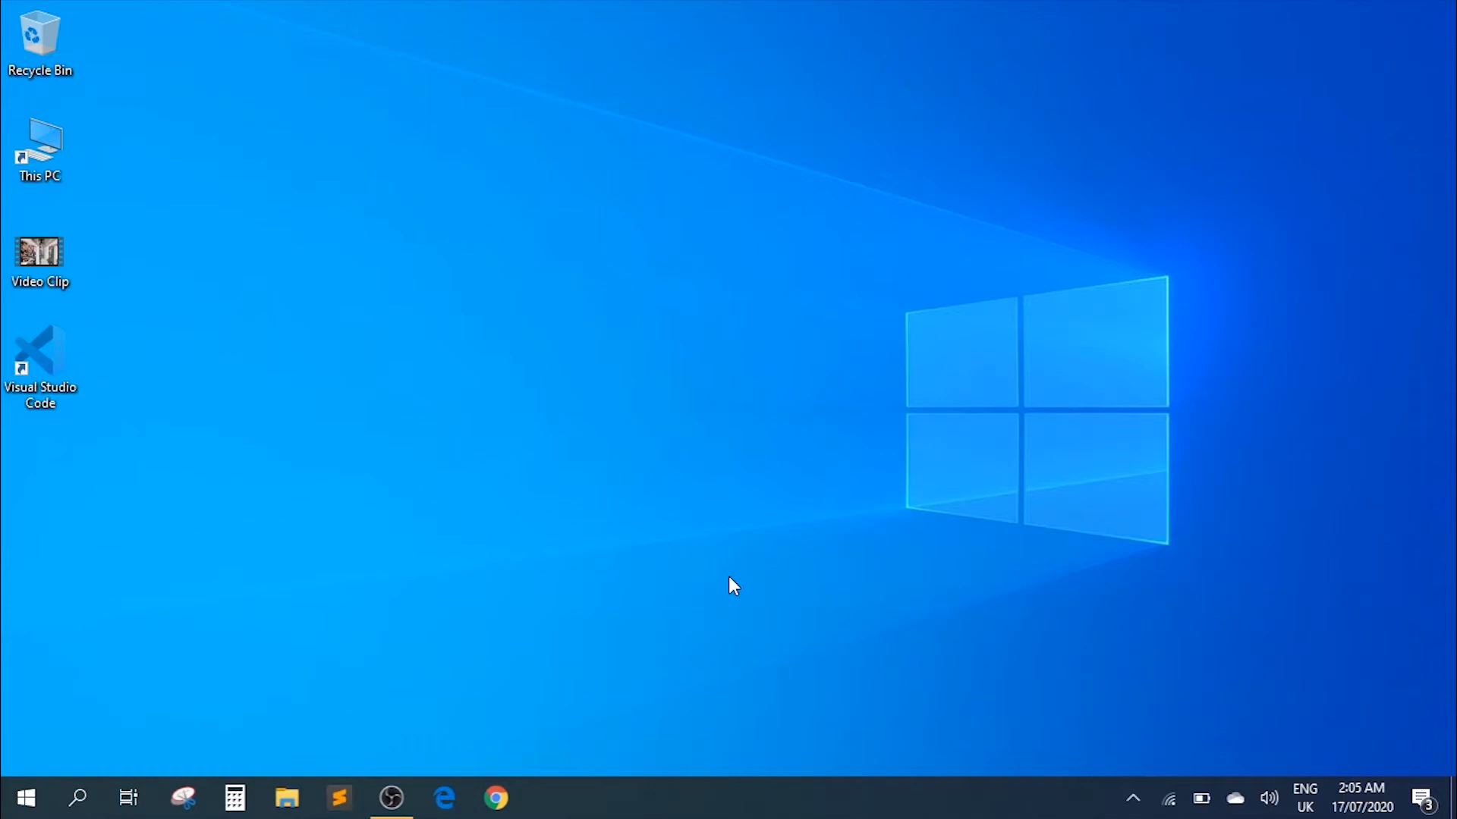
pyautogui.moveTo(678, 529)
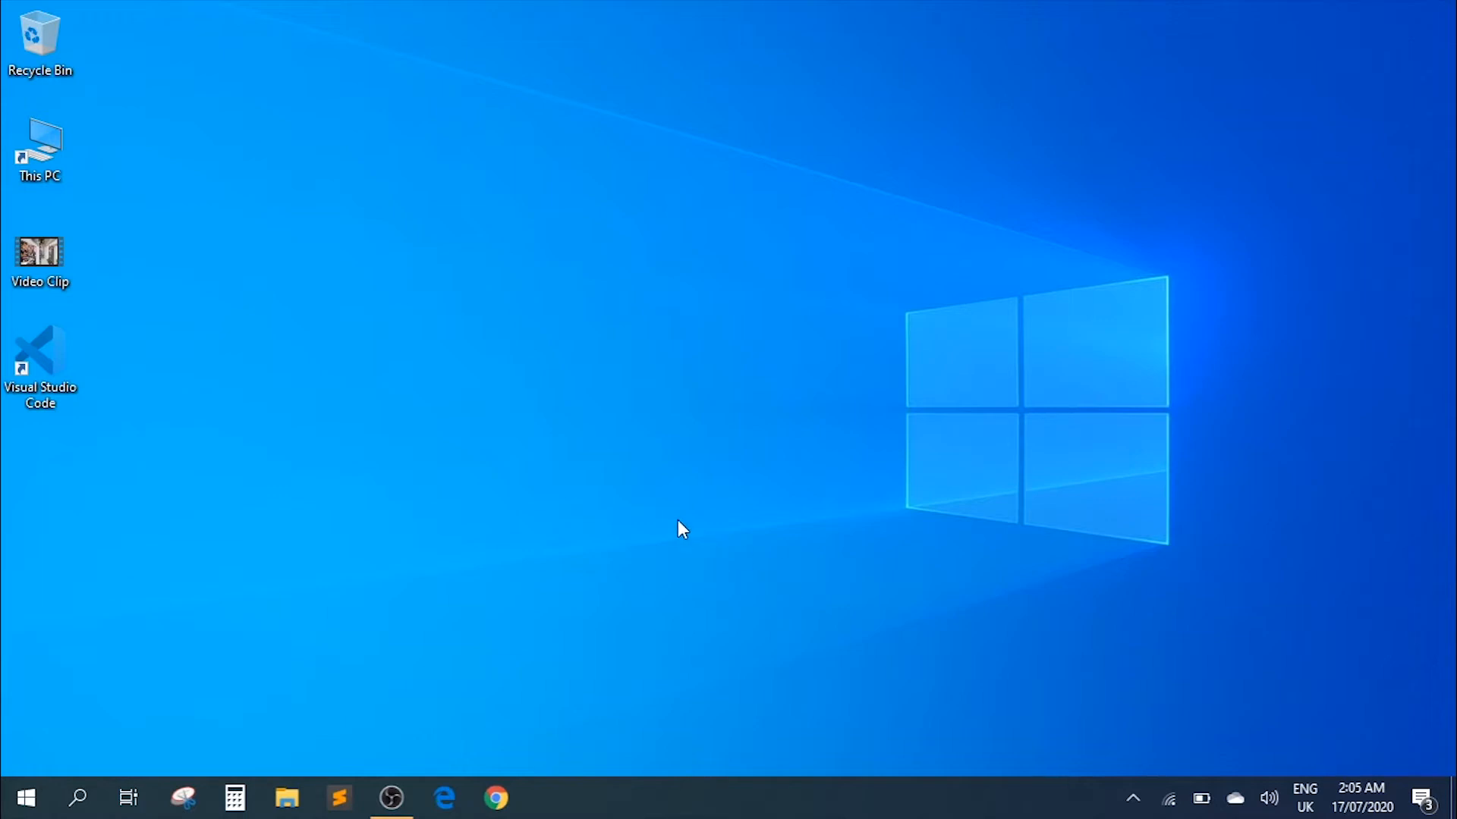
pyautogui.moveTo(69, 279)
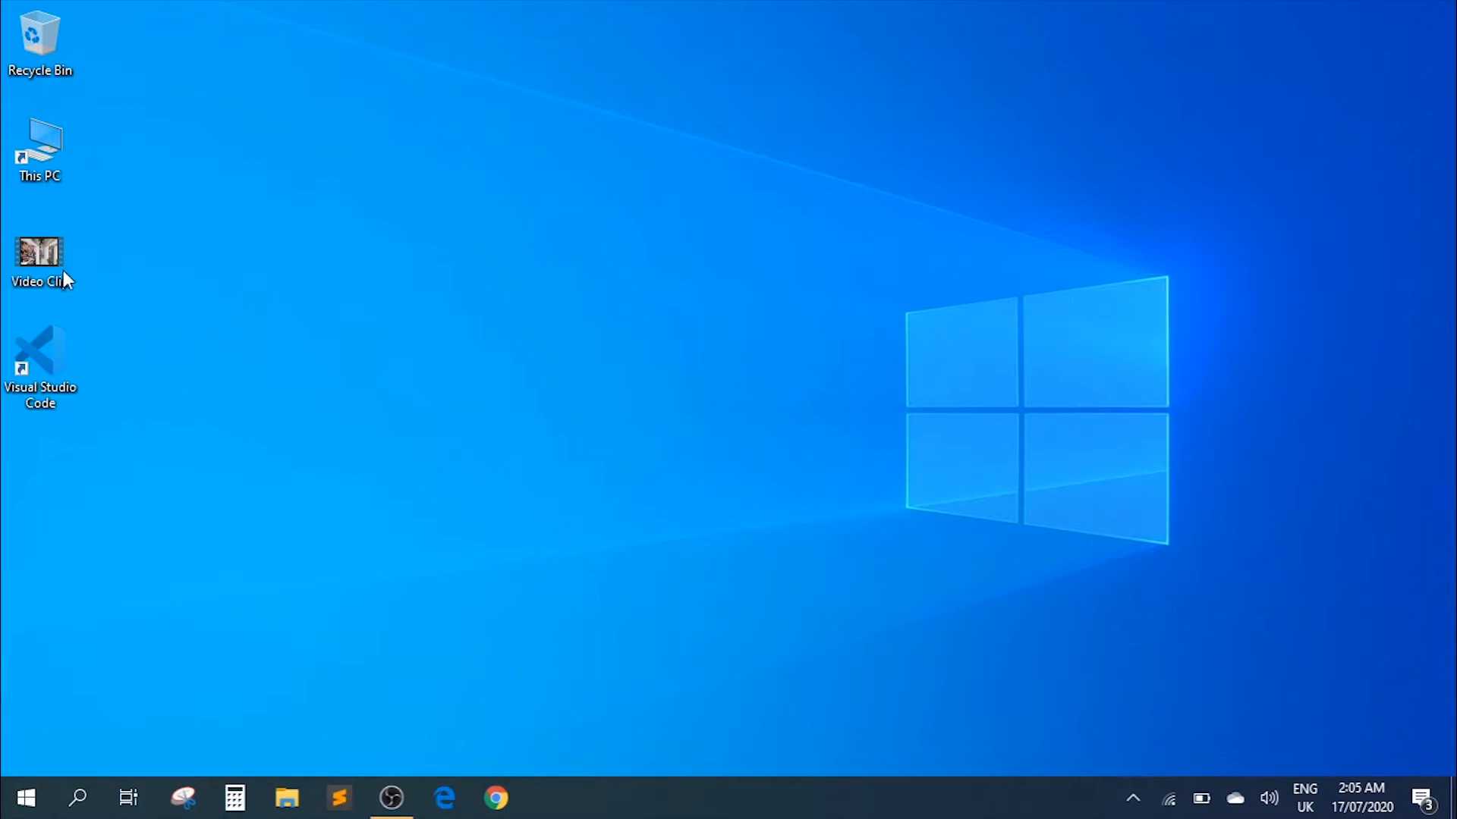
# - Select the Video Clip file on the desktop
pyautogui.click(39, 253)
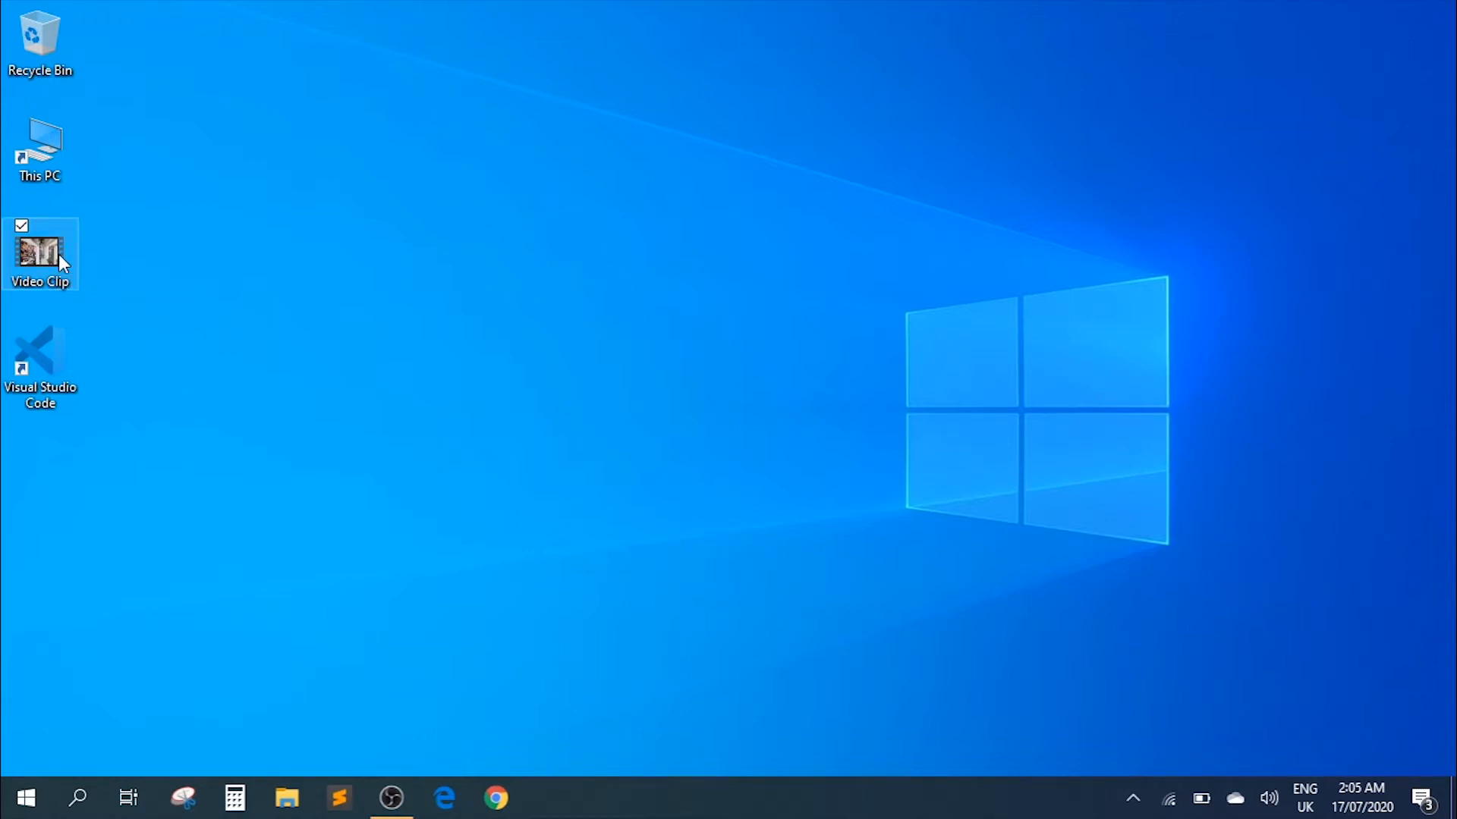
pyautogui.doubleClick(39, 251)
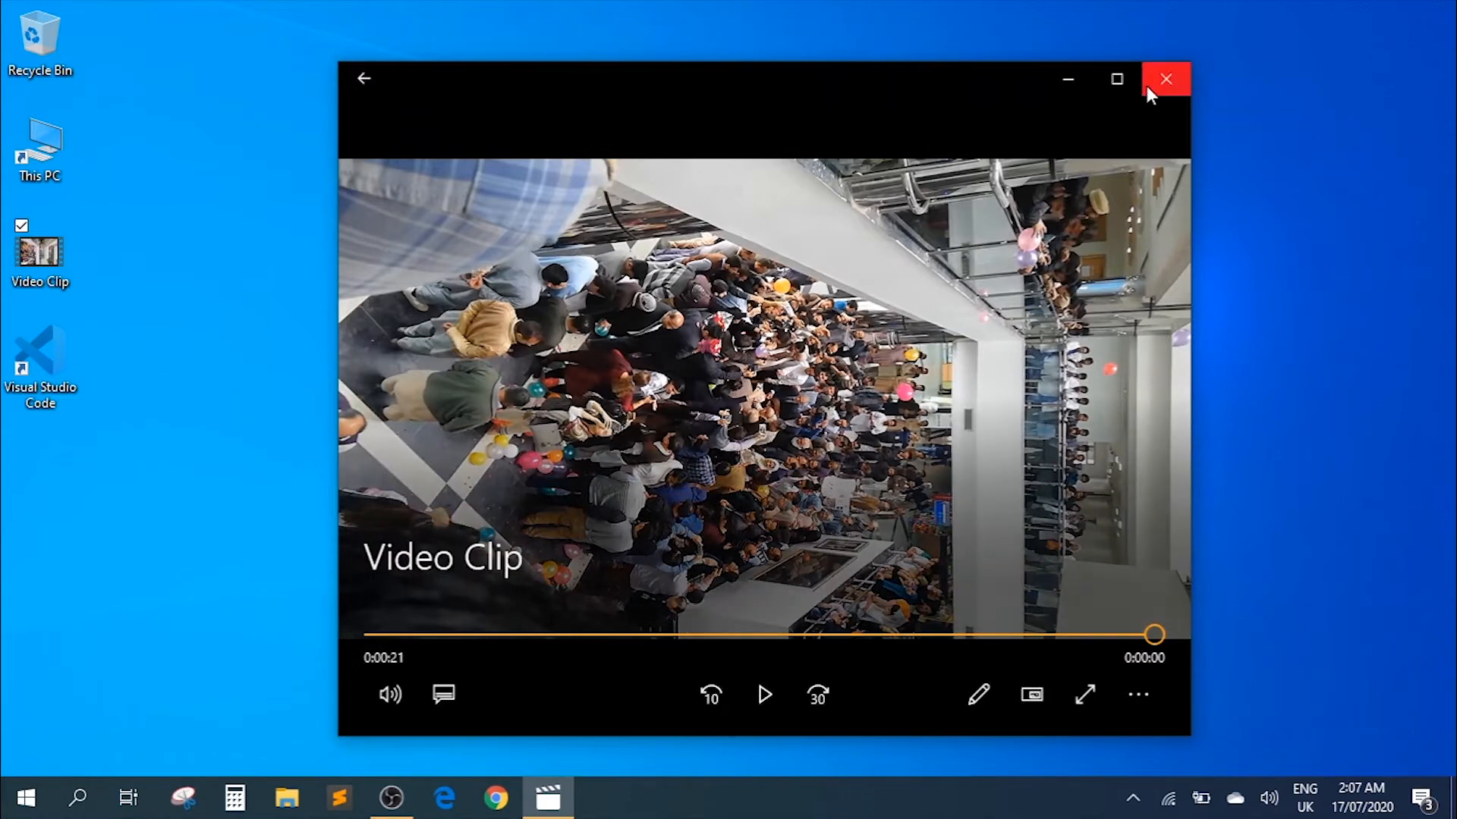
pyautogui.click(1166, 77)
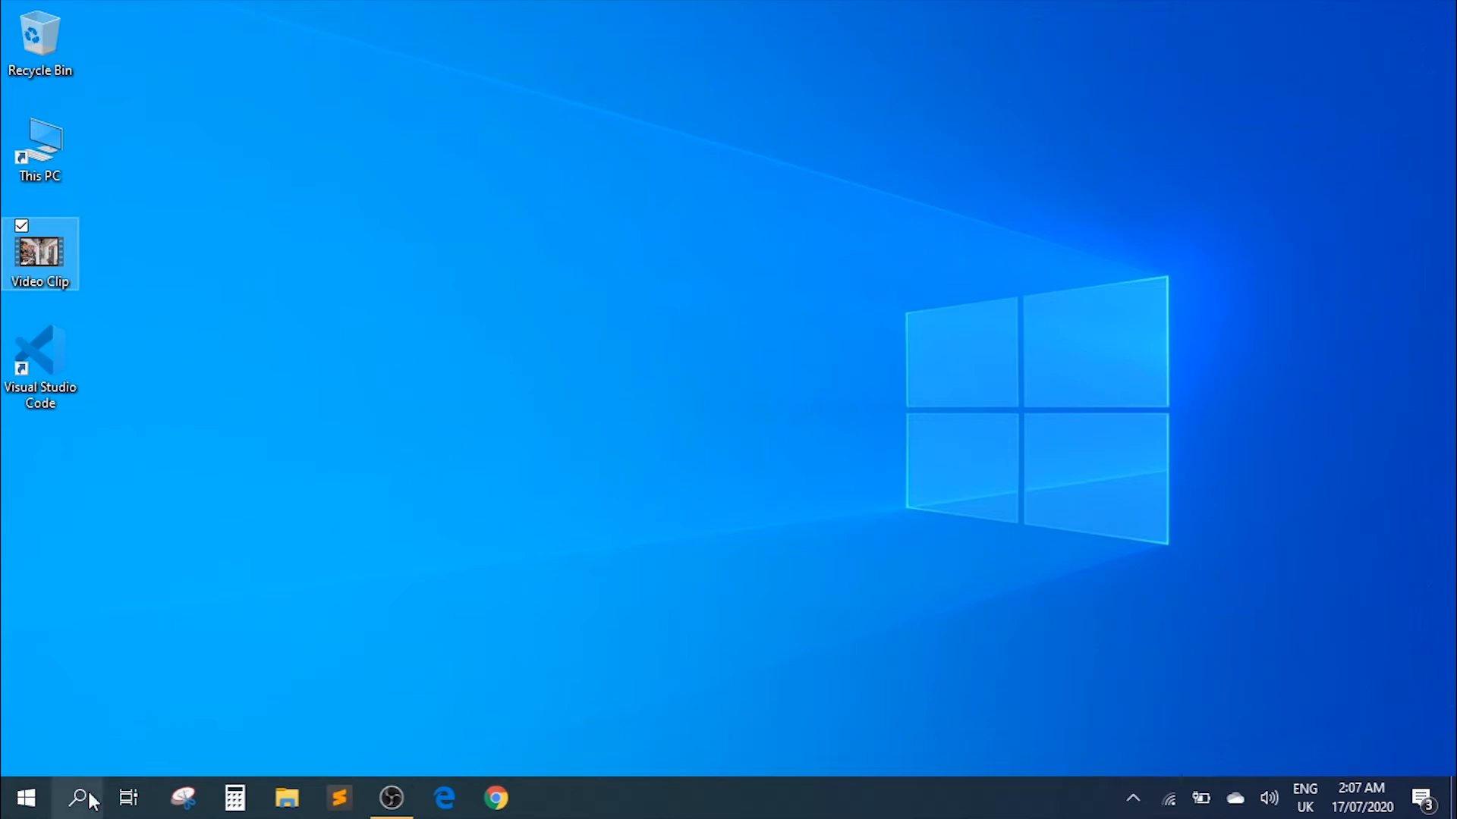
# - Search Windows for video editor and launch the Video editor app from Best match
pyautogui.click(79, 798)
pyautogui.write('video editor')
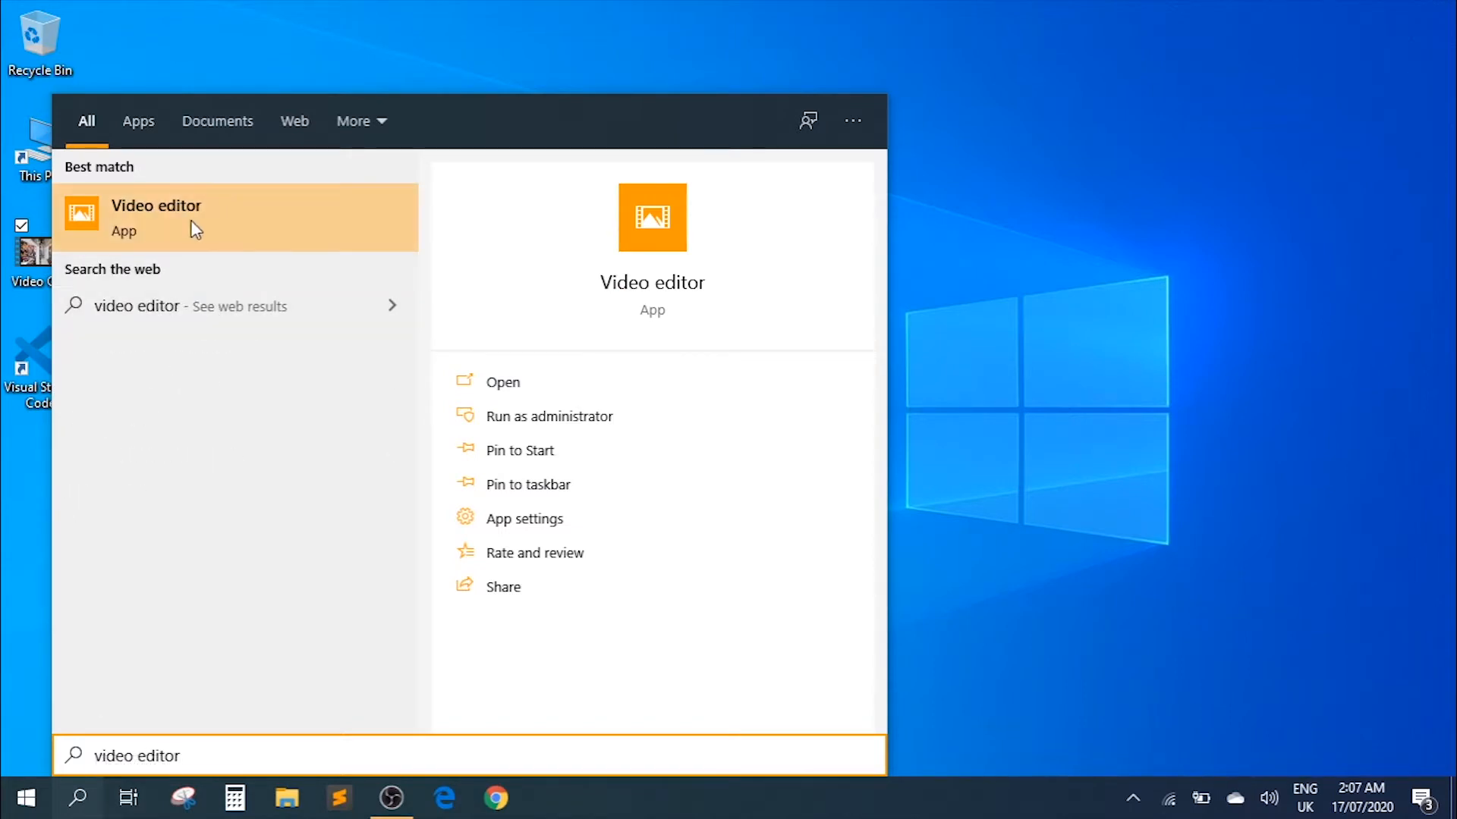
pyautogui.moveTo(196, 217)
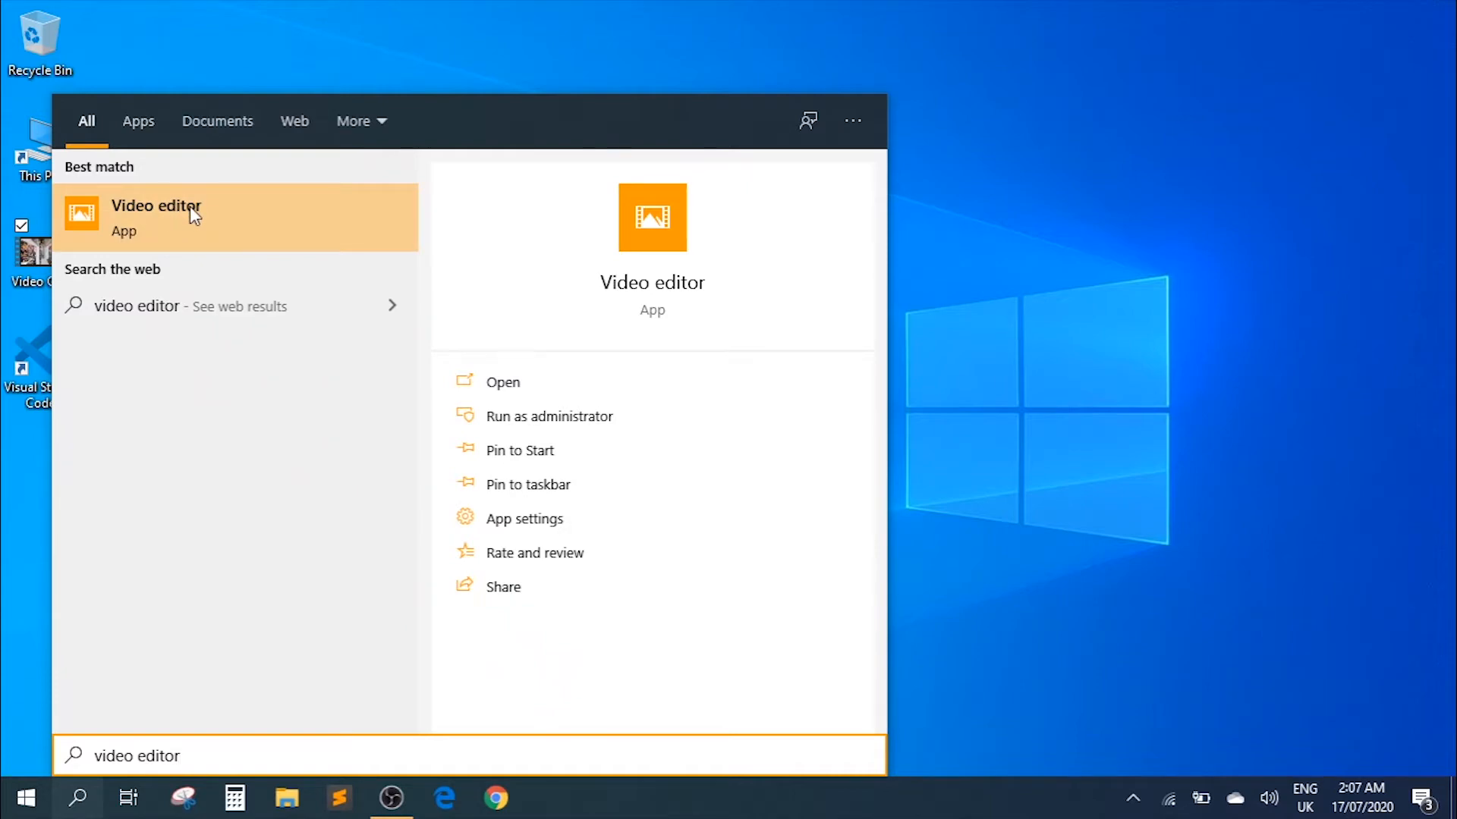
pyautogui.click(156, 217)
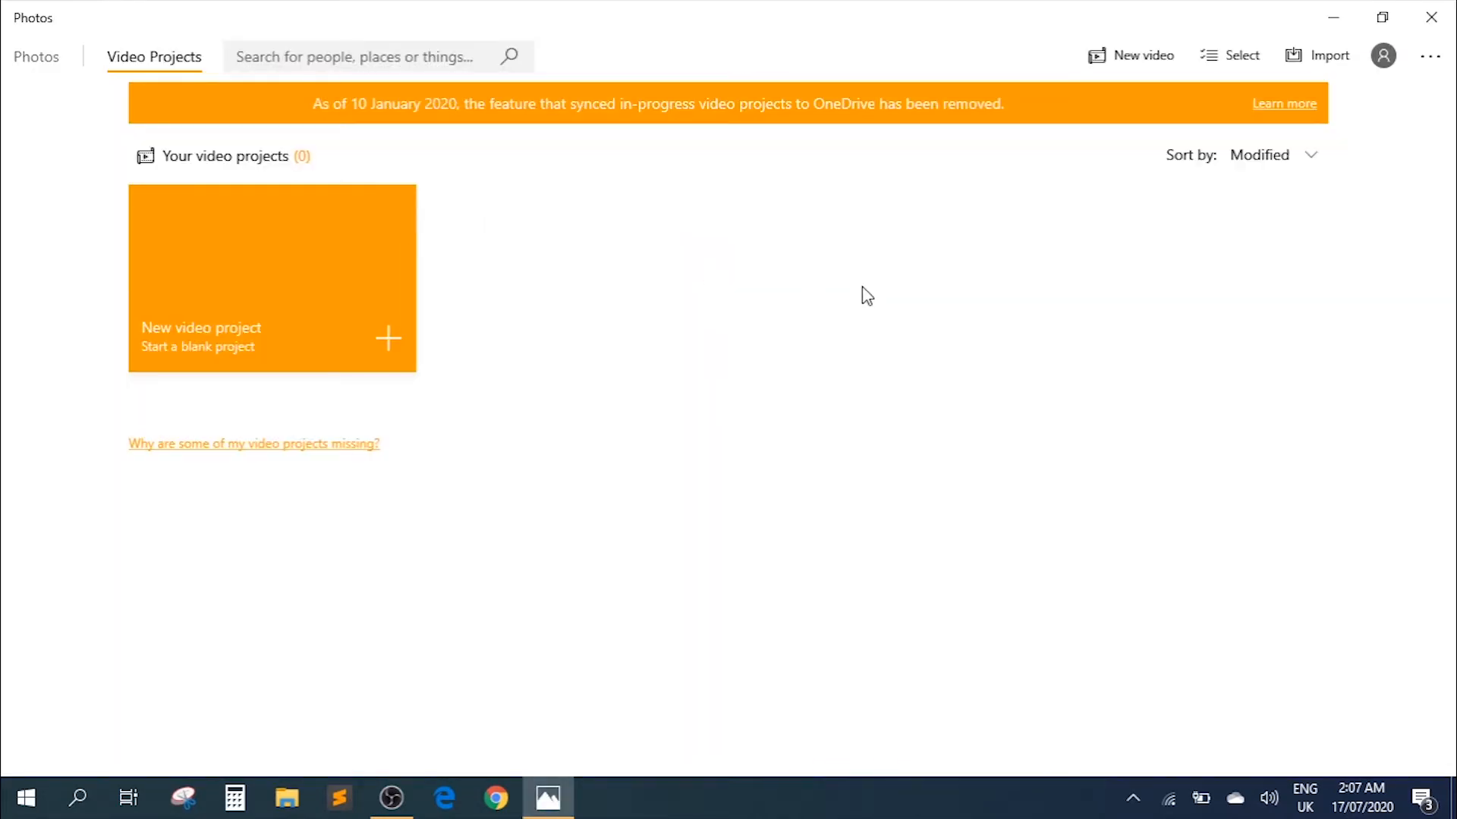
pyautogui.moveTo(851, 362)
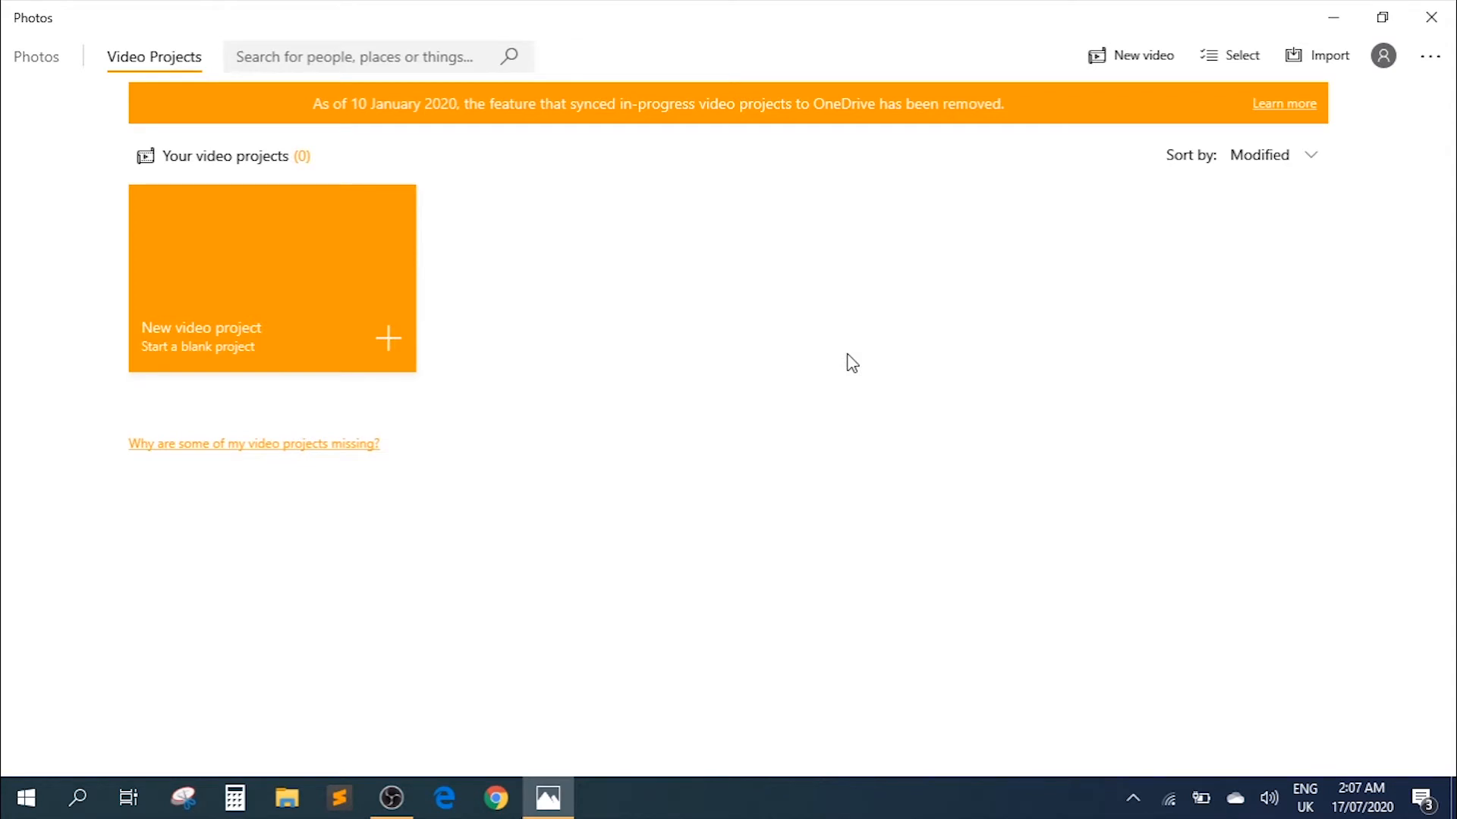
pyautogui.moveTo(264, 104)
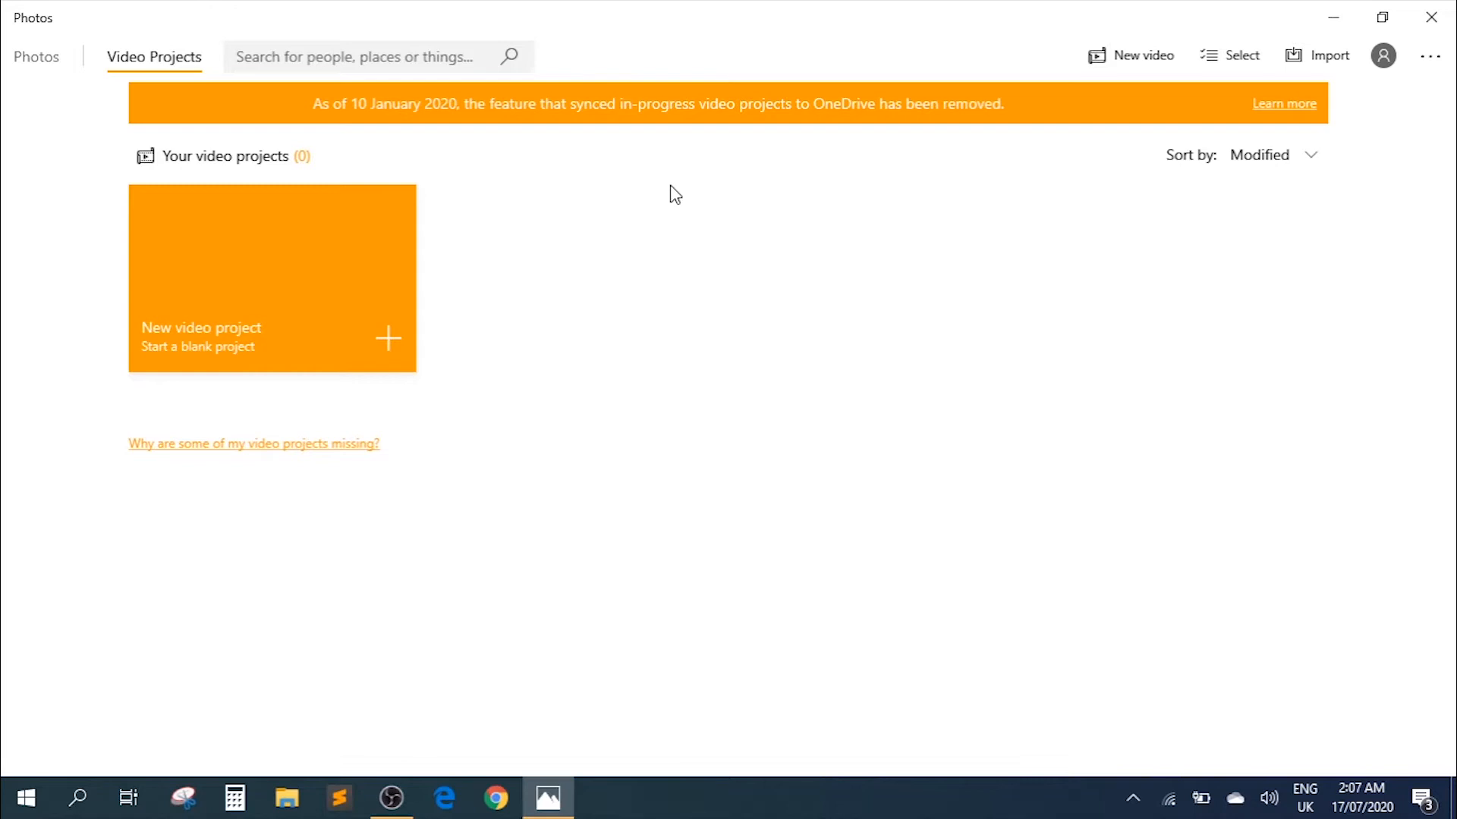
pyautogui.moveTo(854, 312)
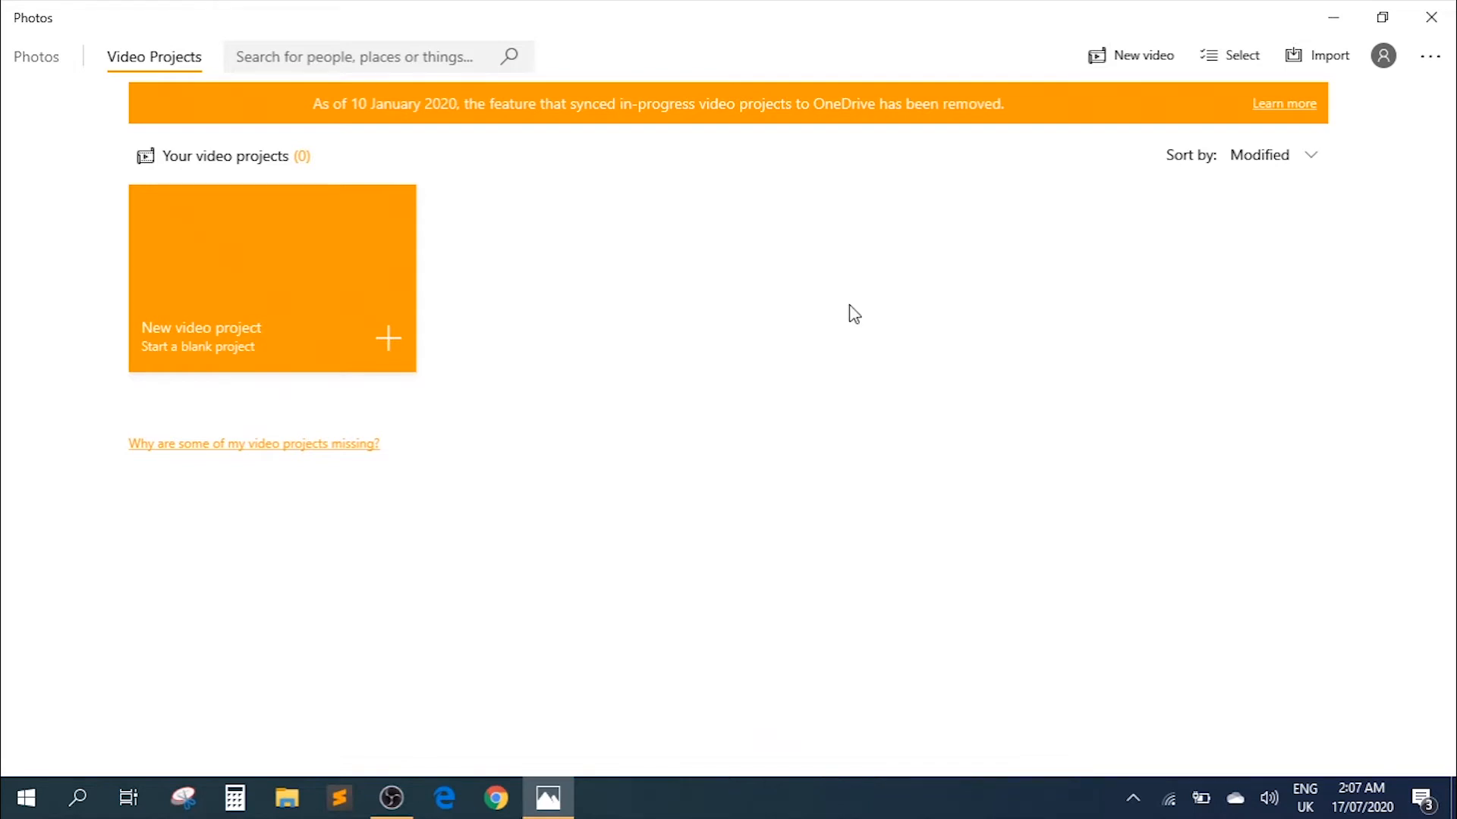
pyautogui.moveTo(281, 292)
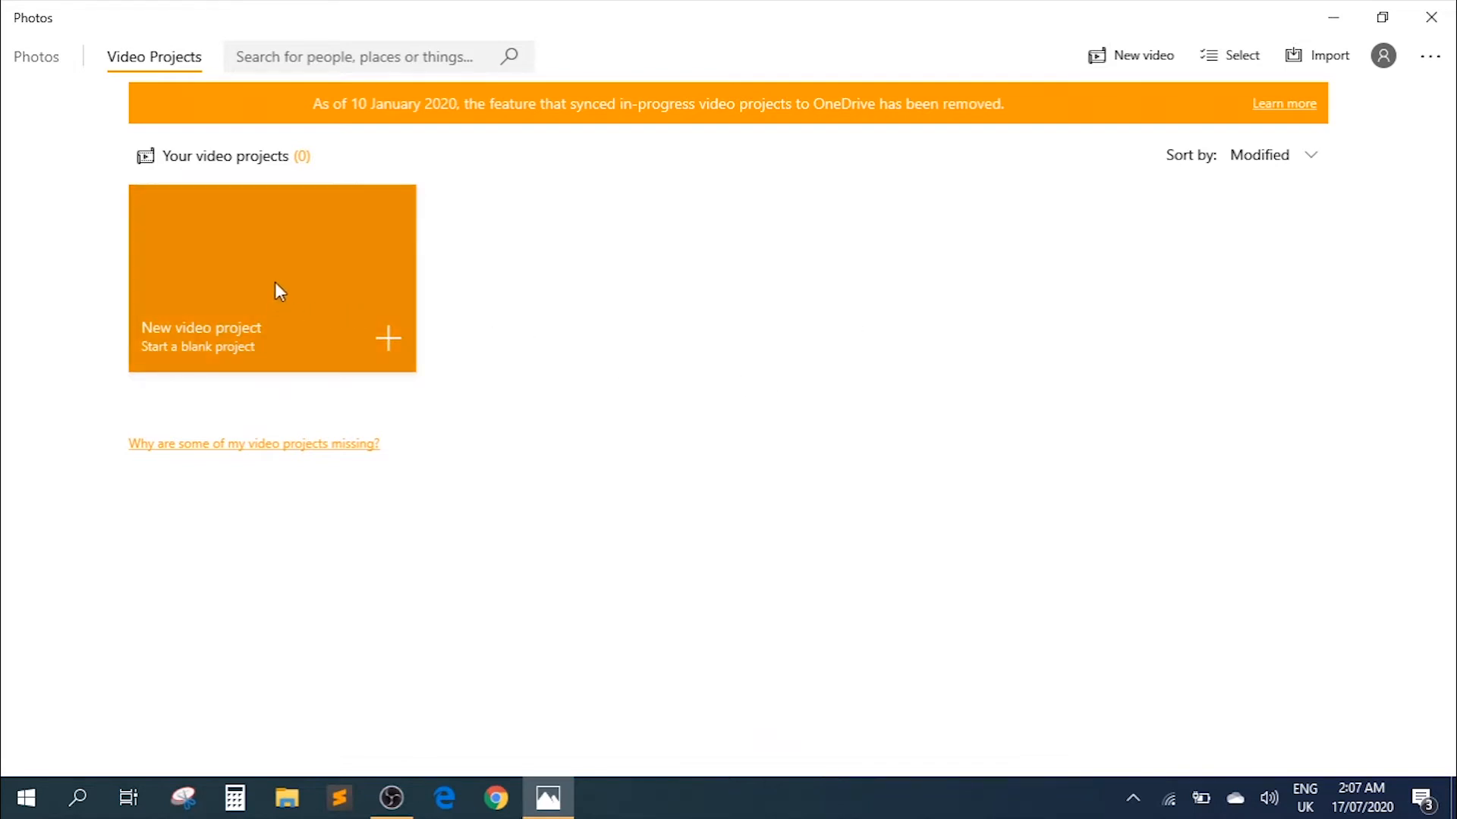
# - Start a blank new video project and restore the editor window down from full screen
pyautogui.click(271, 278)
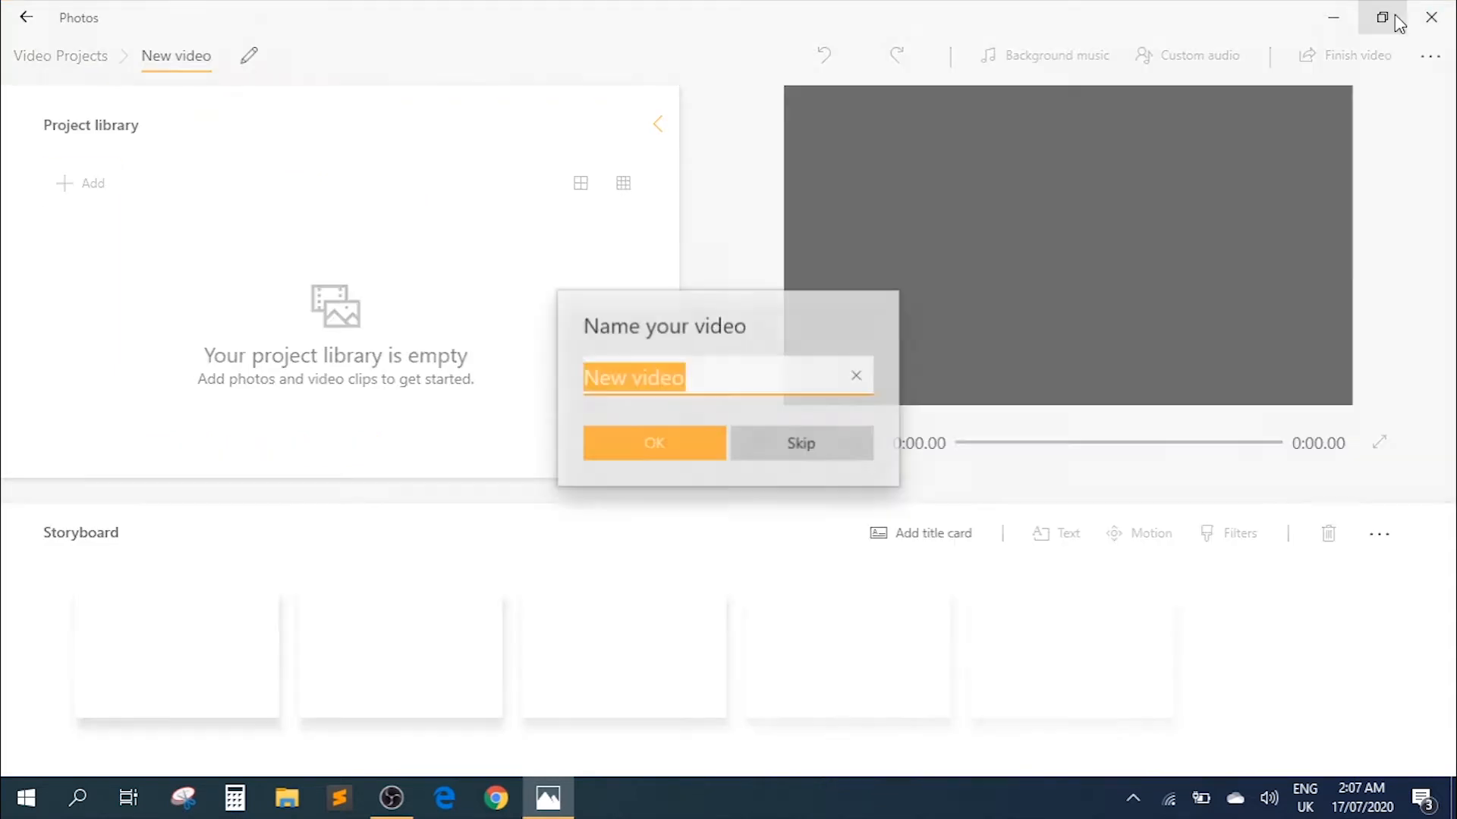
pyautogui.click(1381, 17)
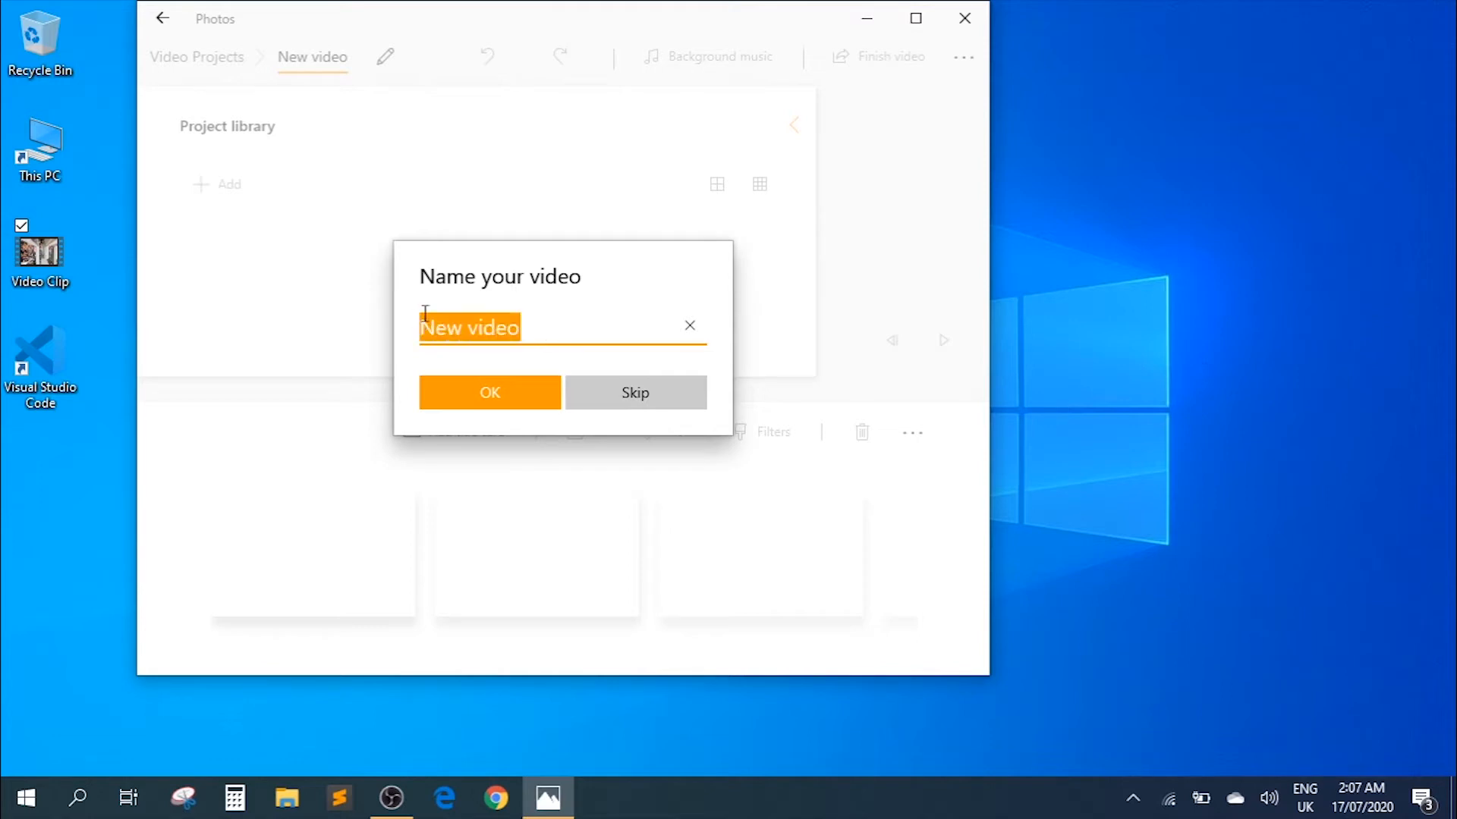
pyautogui.moveTo(605, 311)
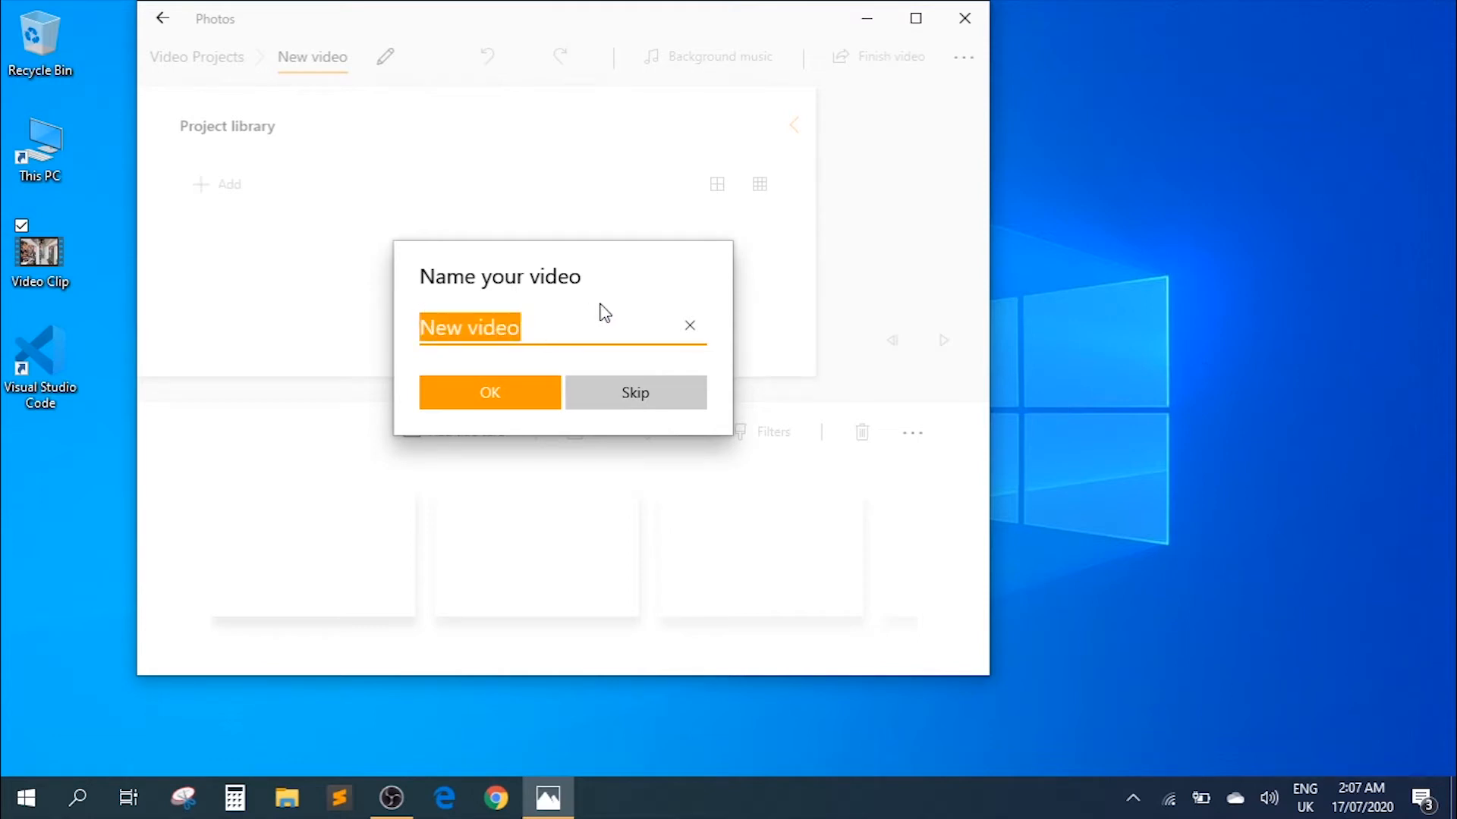
# - Name the new video project Rotate and confirm it
pyautogui.write('Rotate')
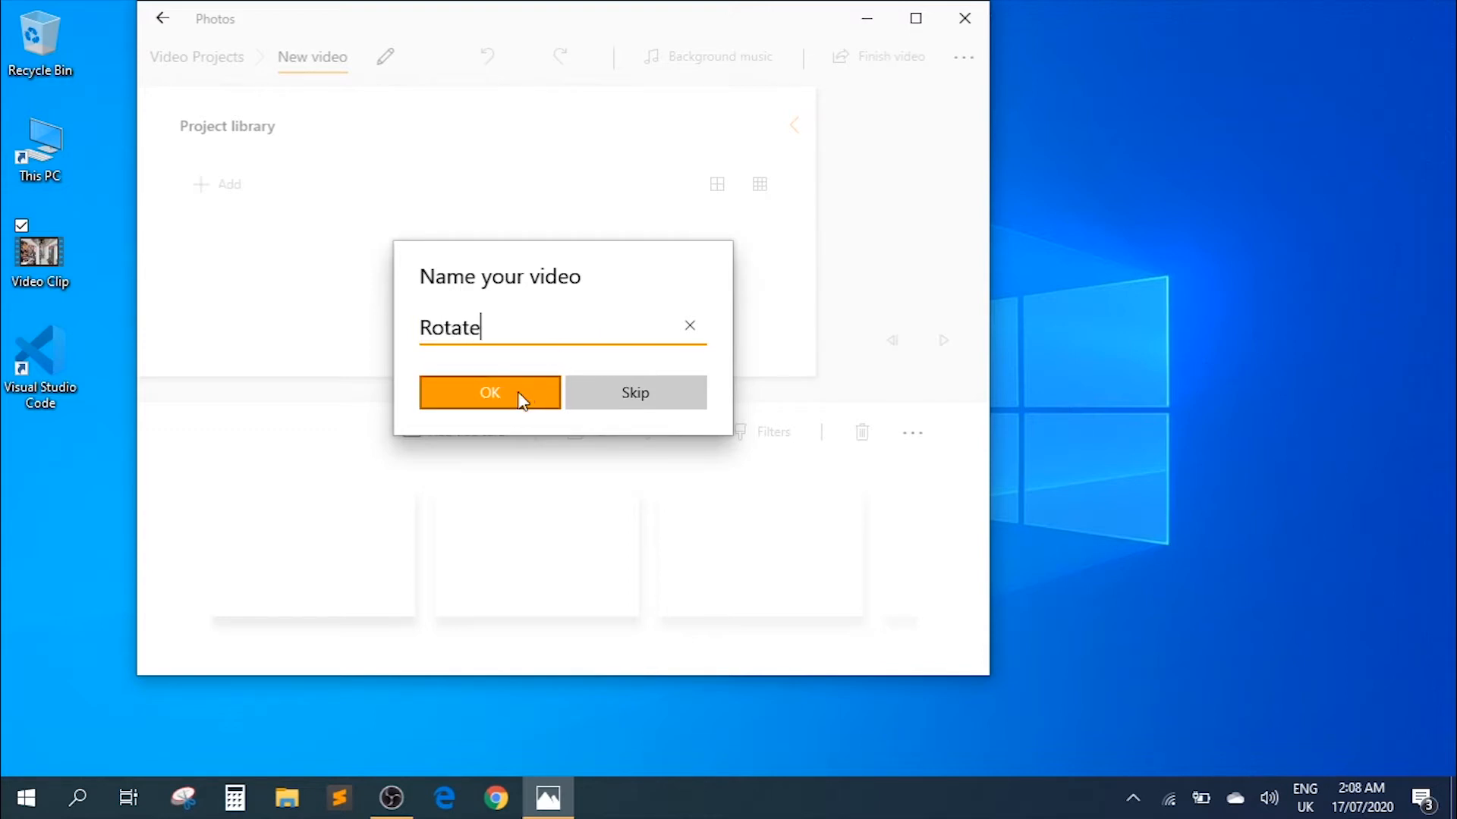
pyautogui.click(490, 391)
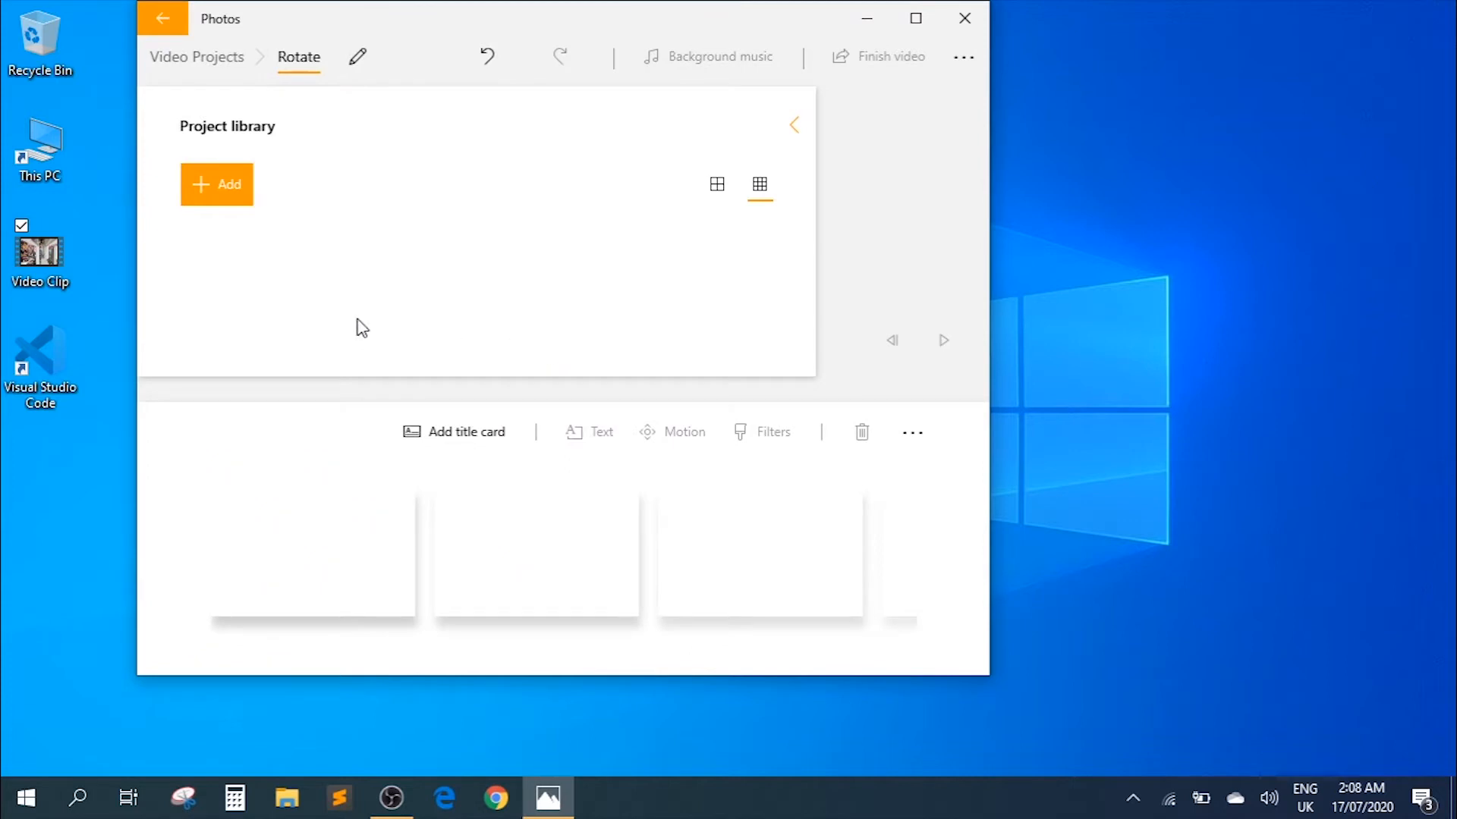
# - Drag the desktop Video Clip into the project library and maximize the editor
pyautogui.click(39, 250)
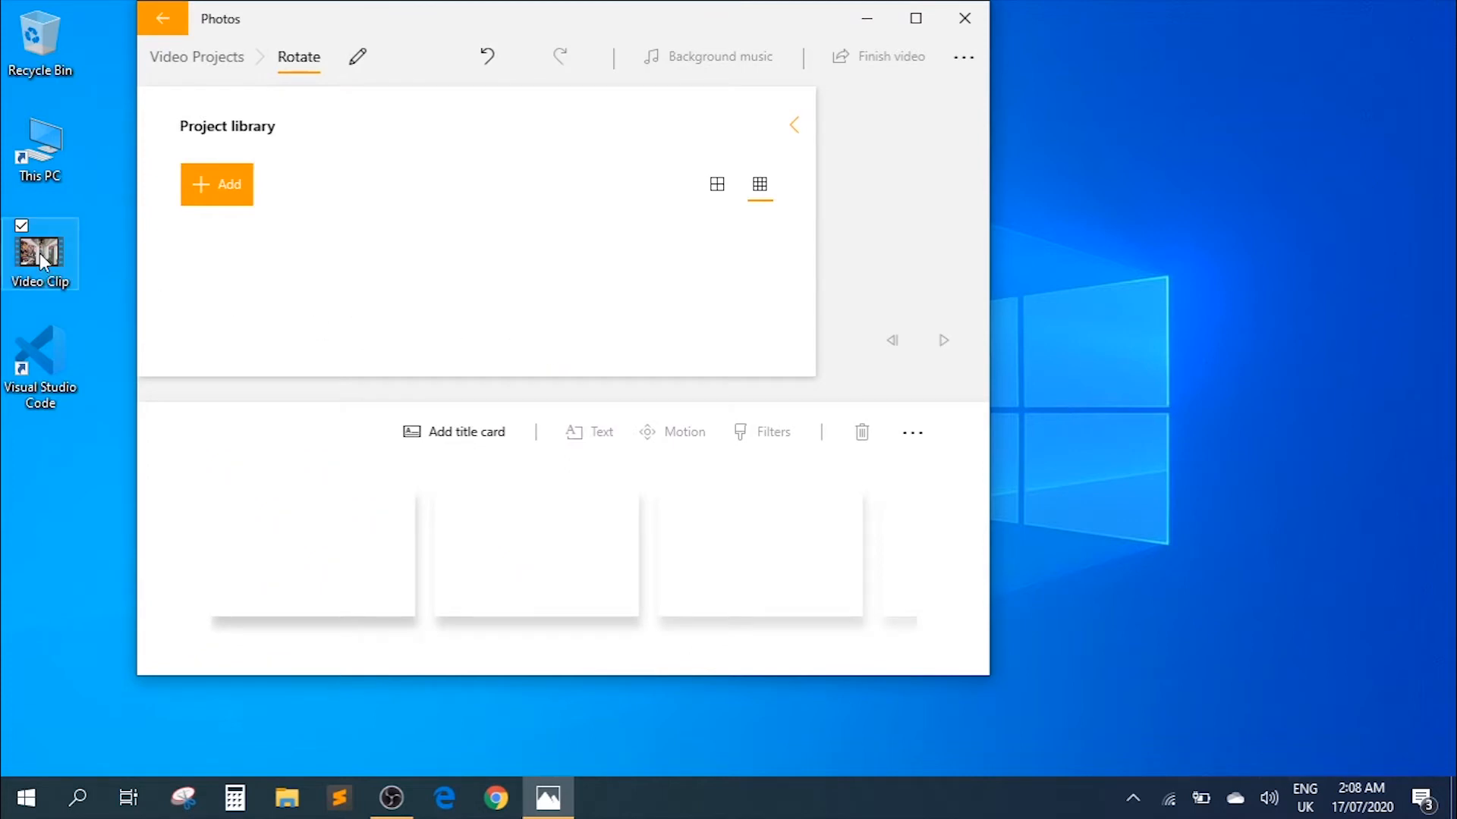
pyautogui.moveTo(39, 250); pyautogui.dragTo(270, 270)
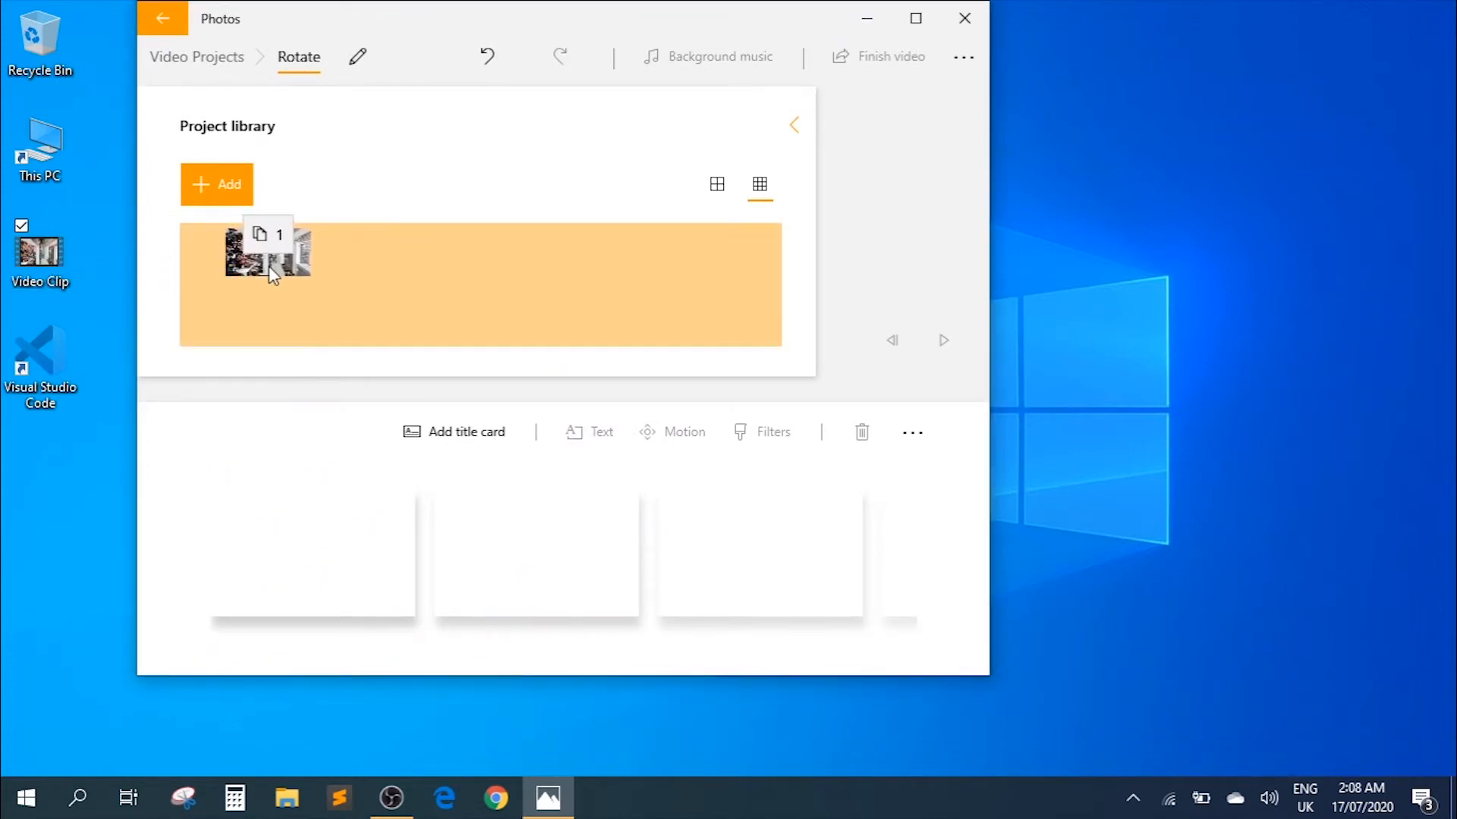
pyautogui.click(384, 267)
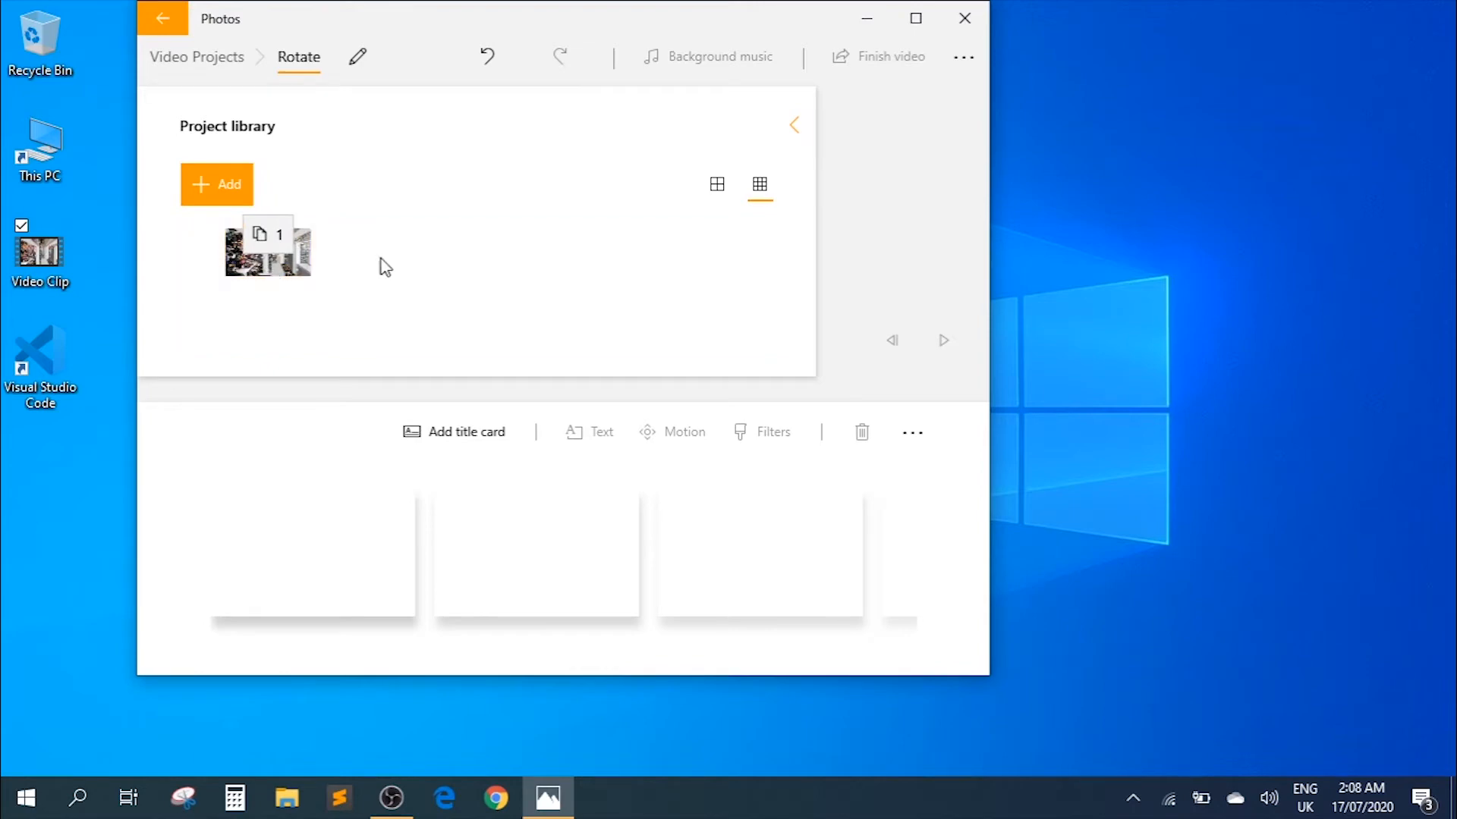
pyautogui.click(217, 183)
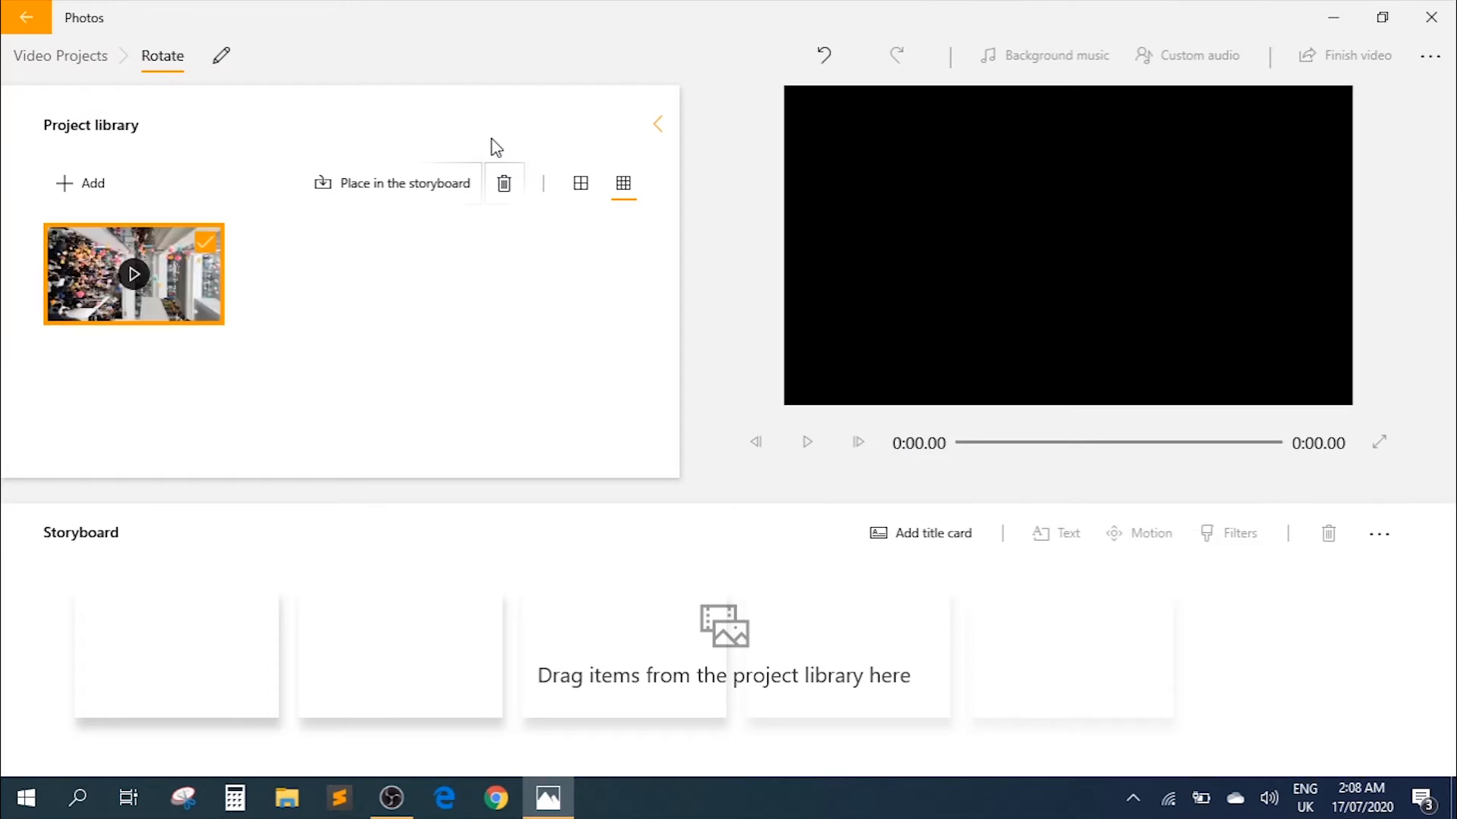
# - Select the sideways clip in the library and place it on the storyboard as a 21.18-second clip
pyautogui.click(328, 322)
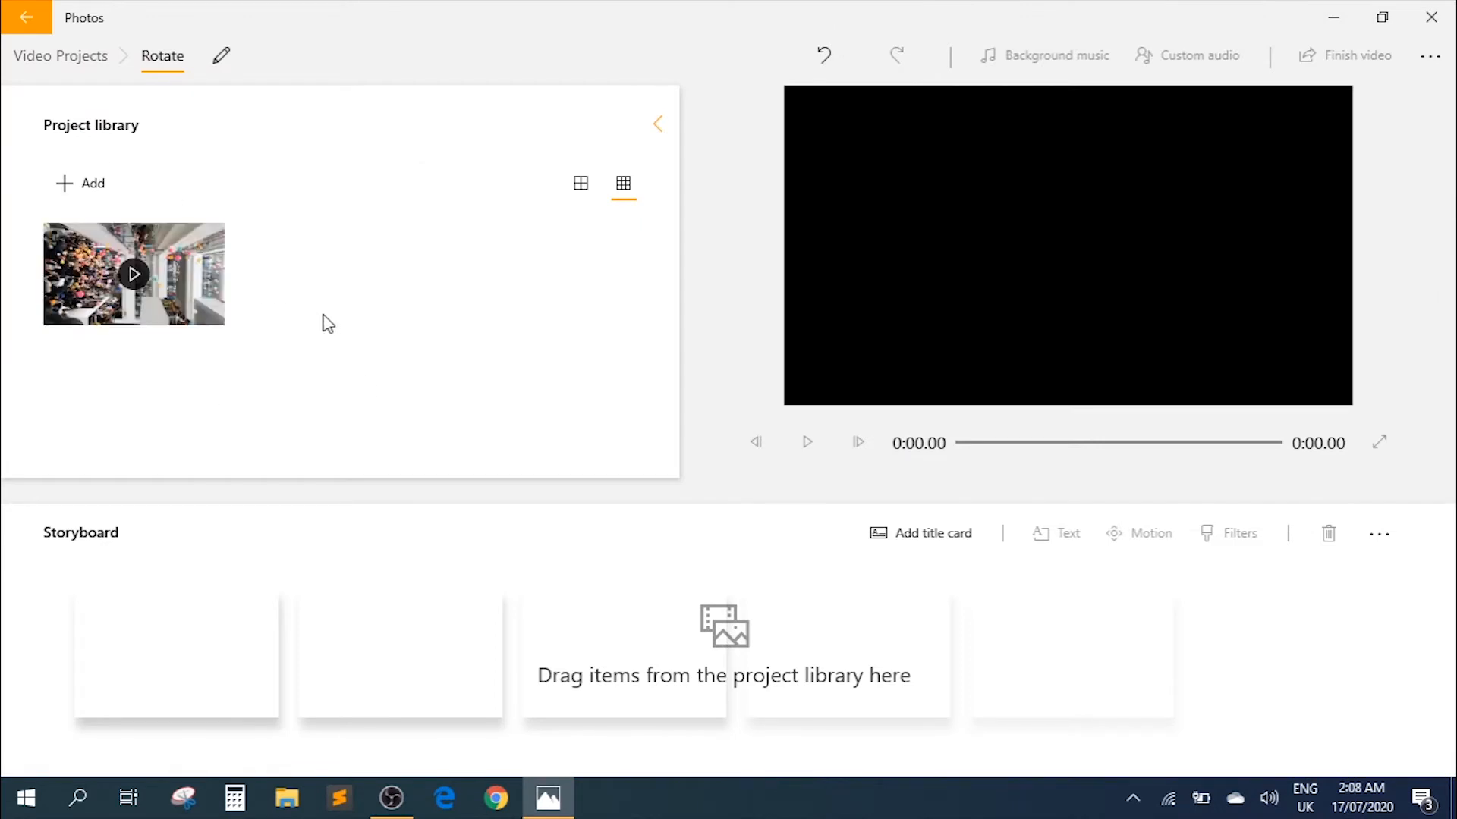
pyautogui.click(134, 273)
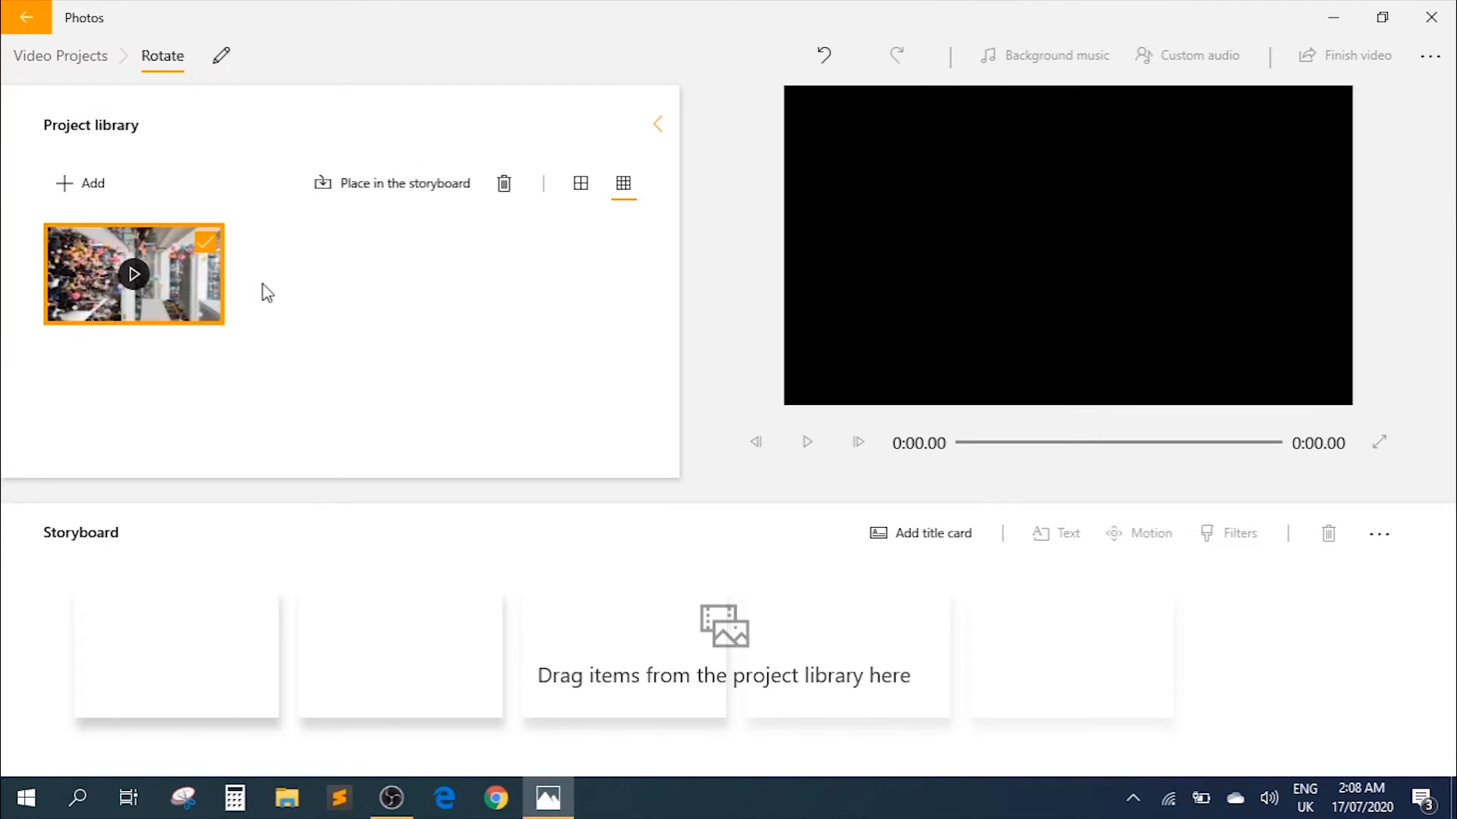
pyautogui.moveTo(391, 184)
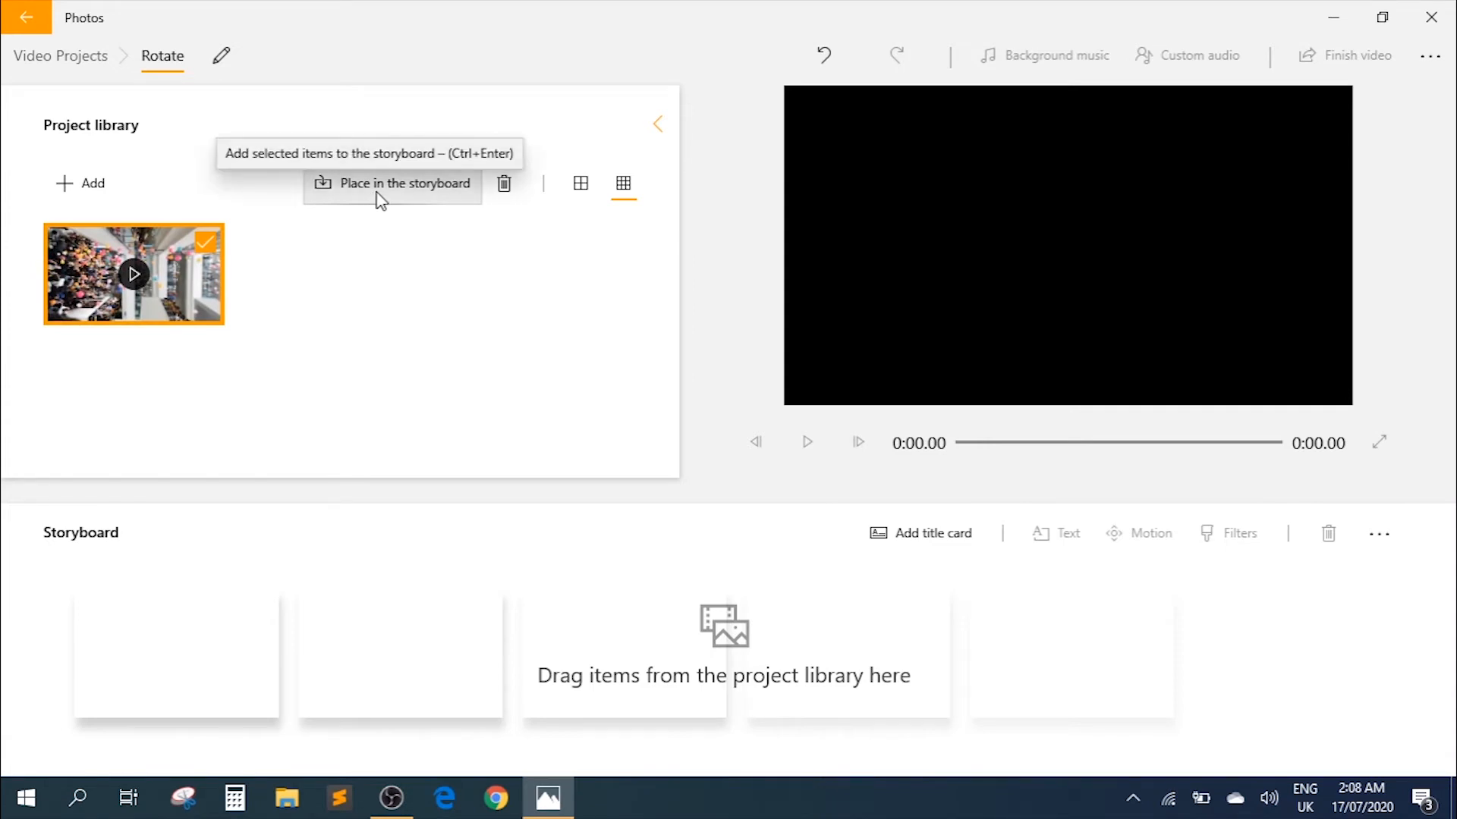
pyautogui.click(402, 183)
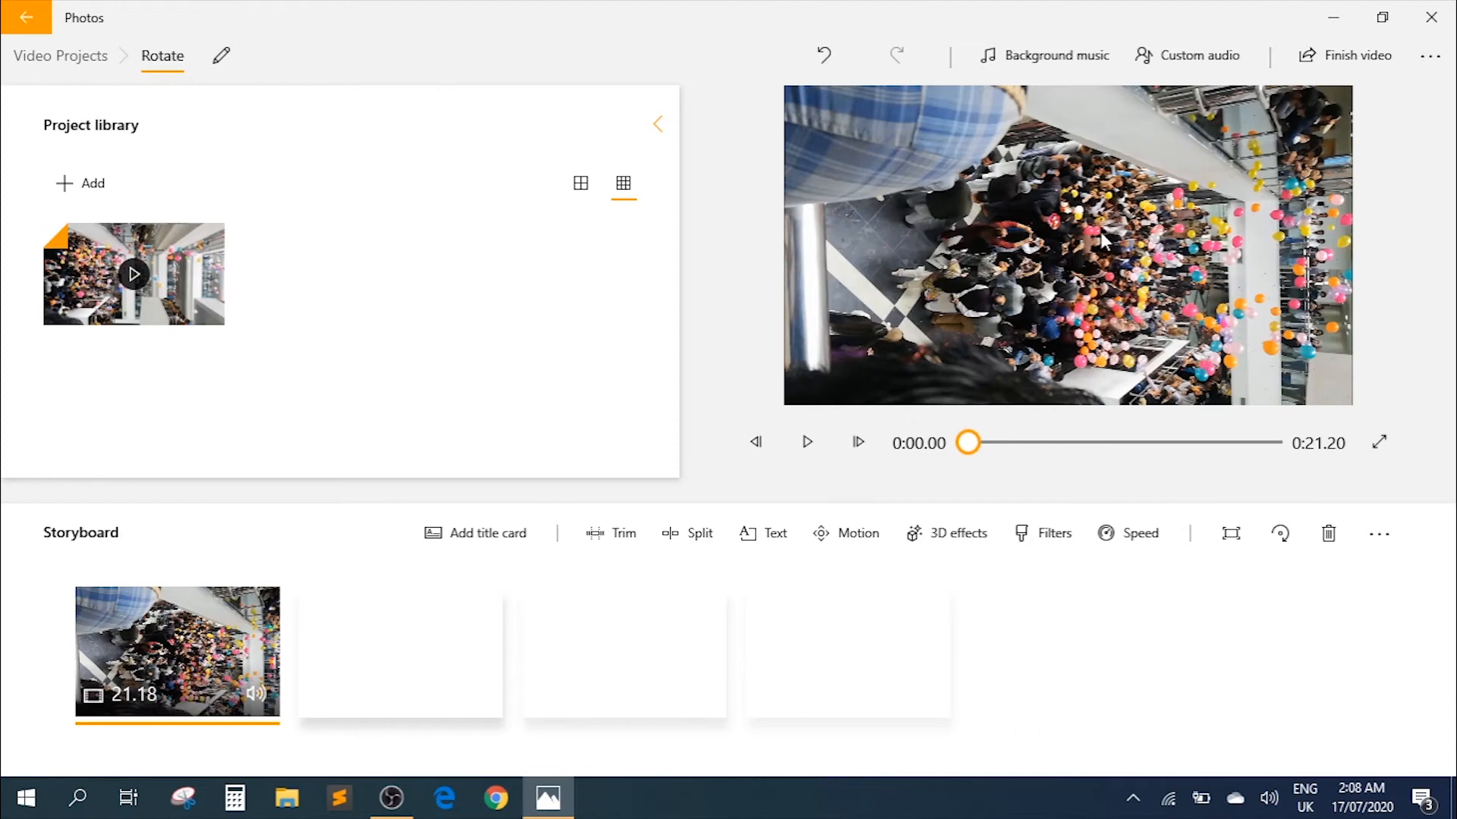
pyautogui.moveTo(1073, 260)
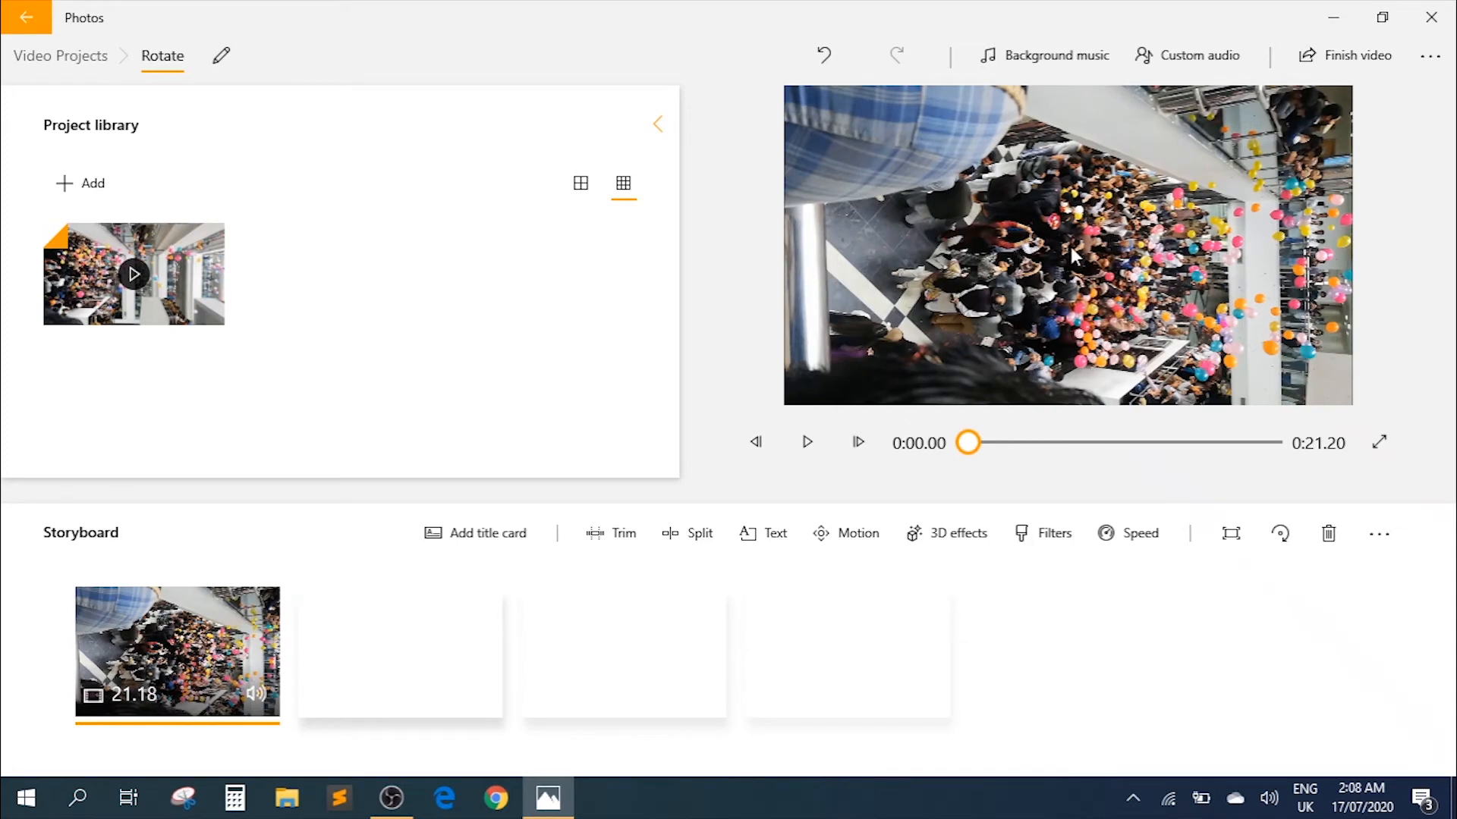
pyautogui.moveTo(845, 431)
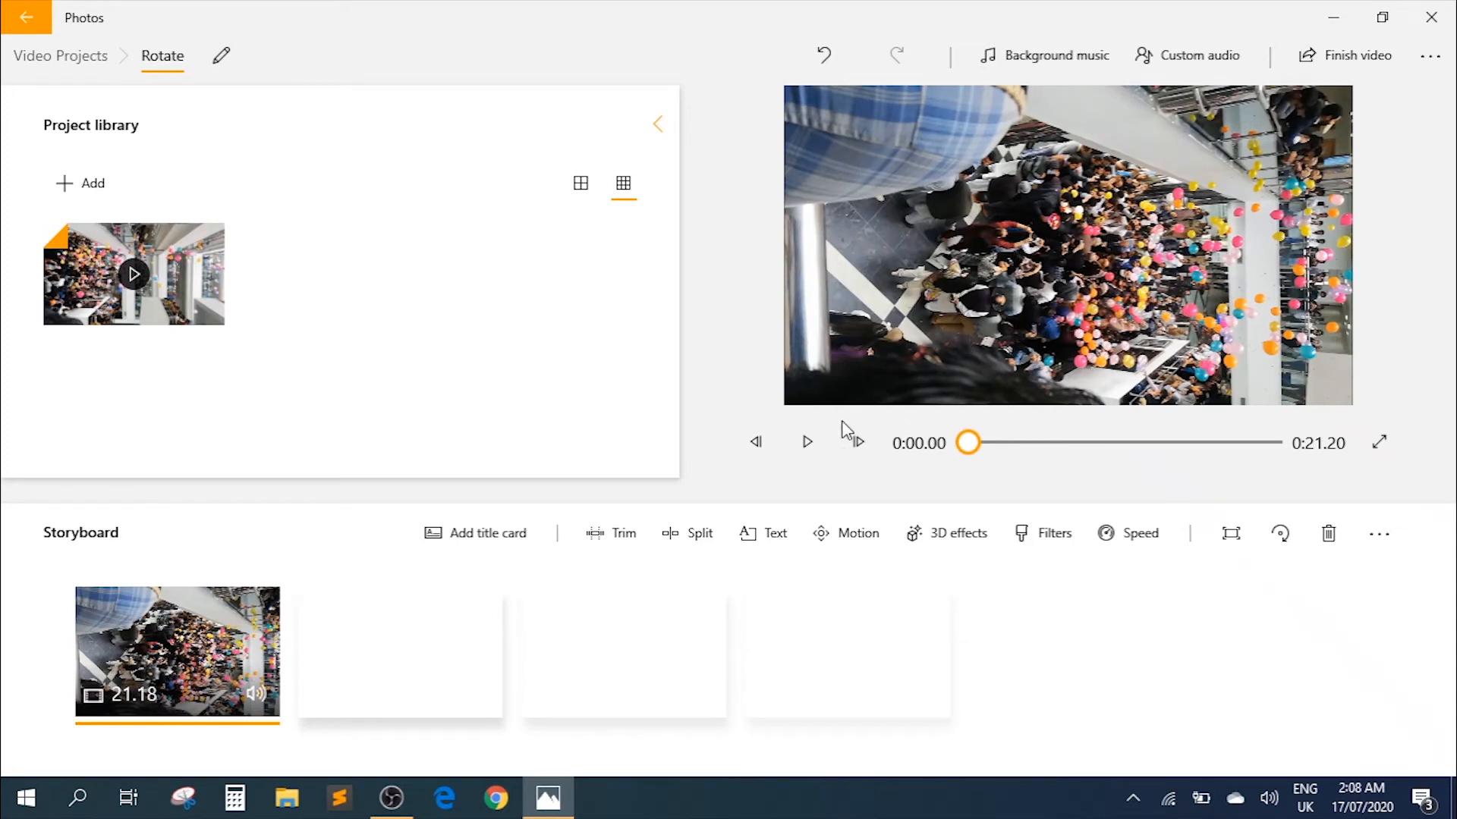
# - Preview the sideways clip, then rotate the storyboard clip a quarter turn into portrait
pyautogui.click(806, 441)
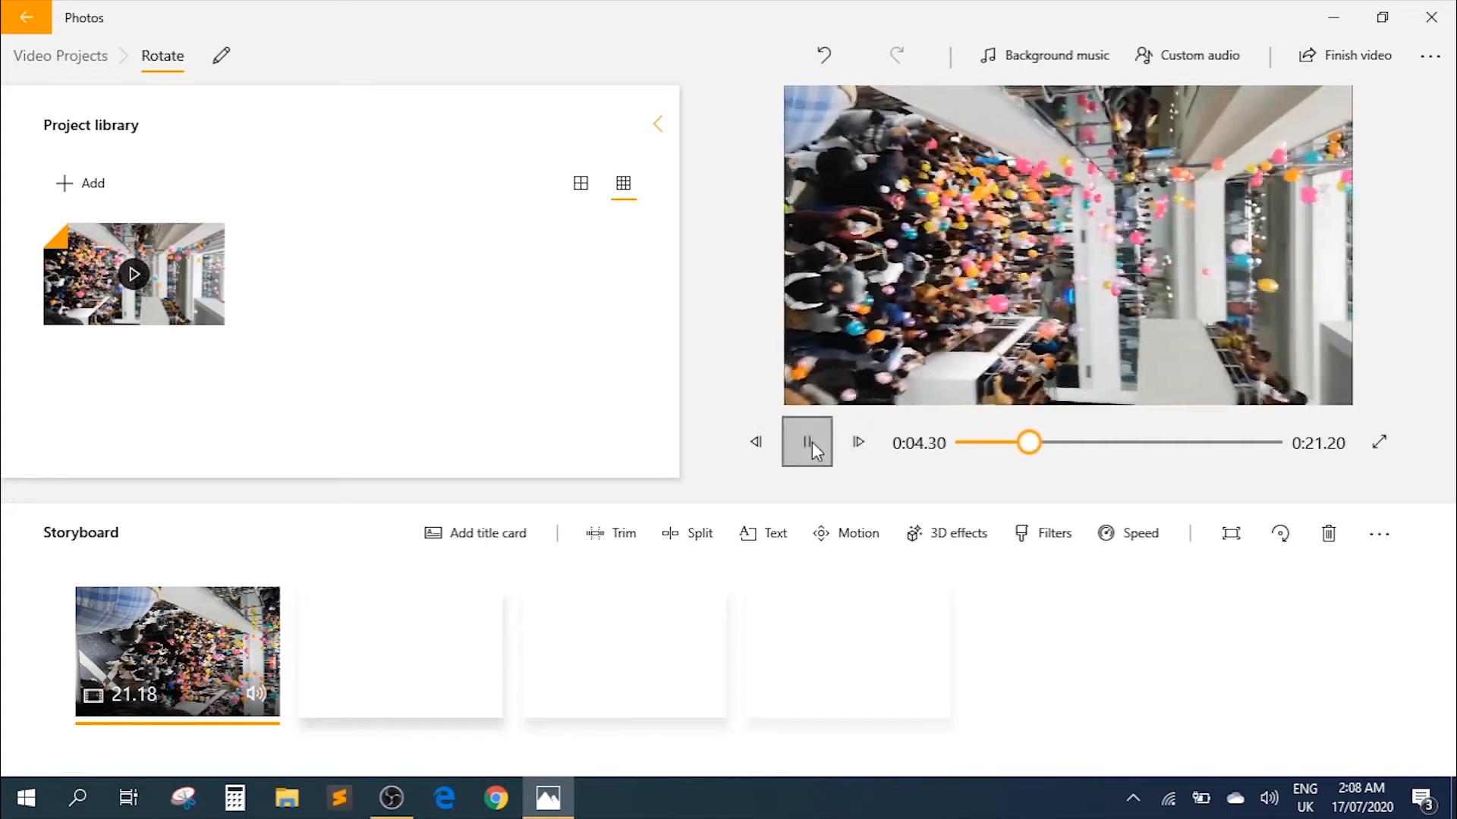
pyautogui.click(806, 442)
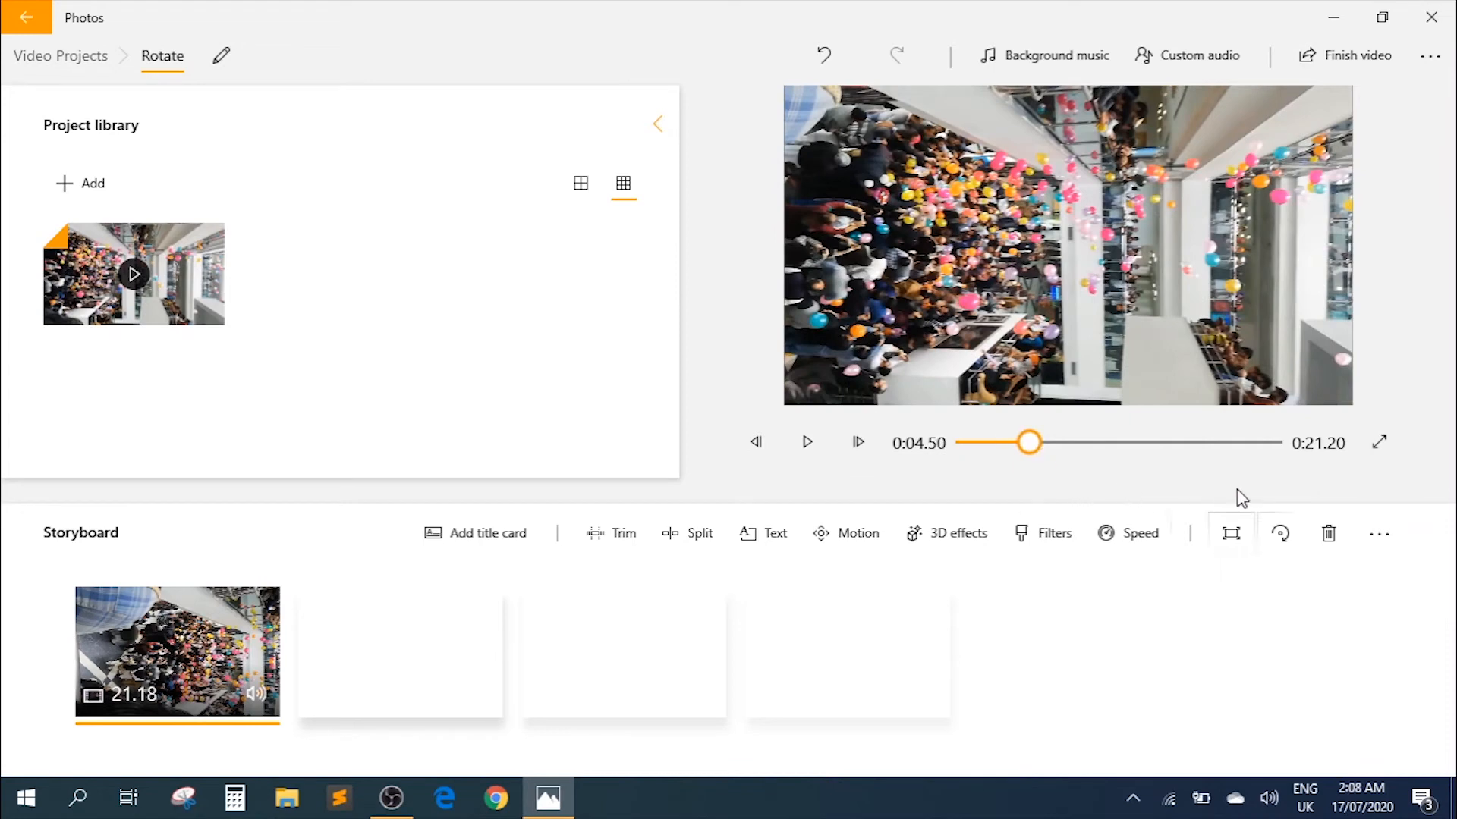
pyautogui.moveTo(1281, 534)
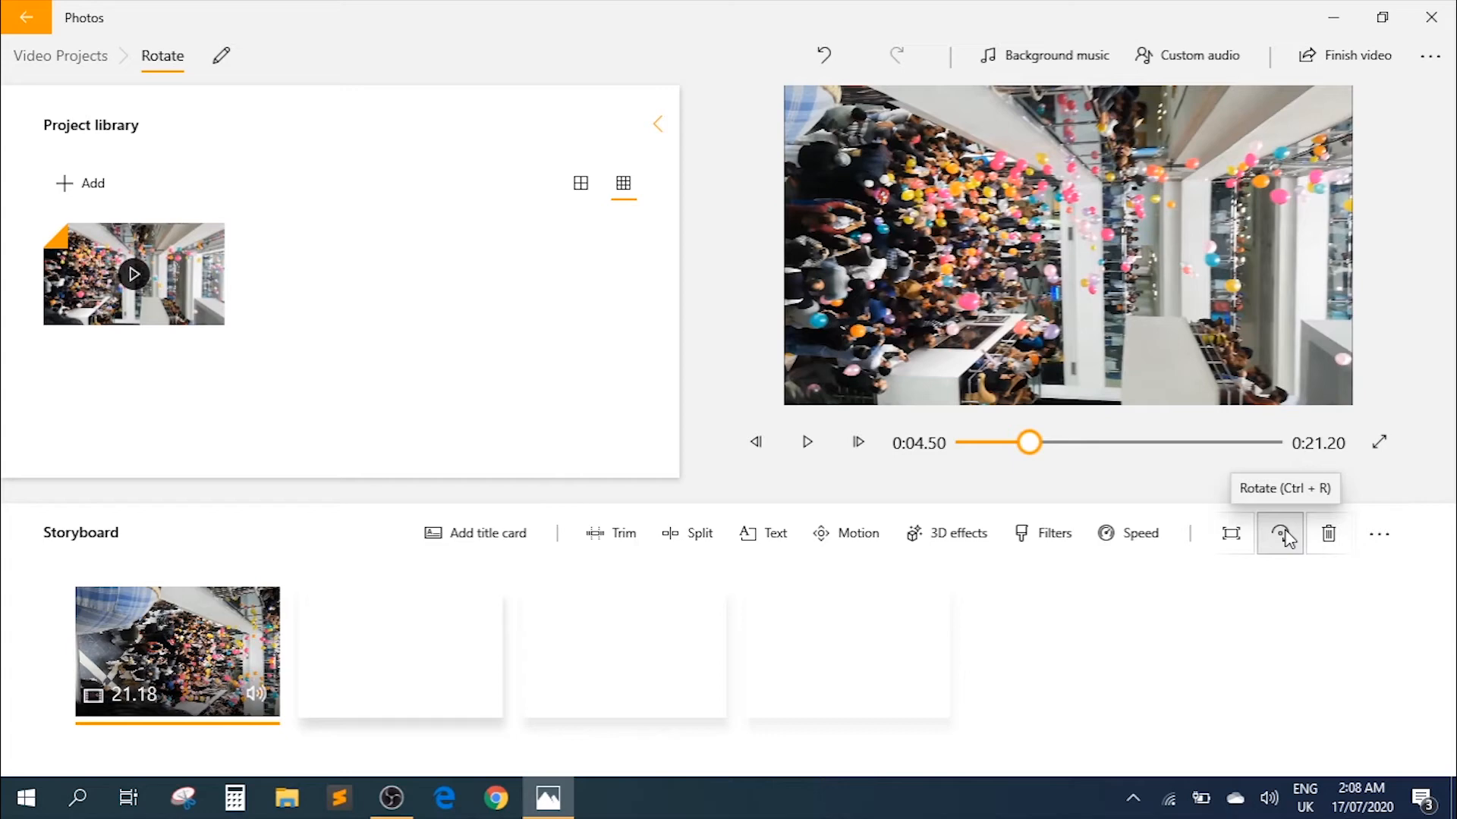
pyautogui.click(1280, 533)
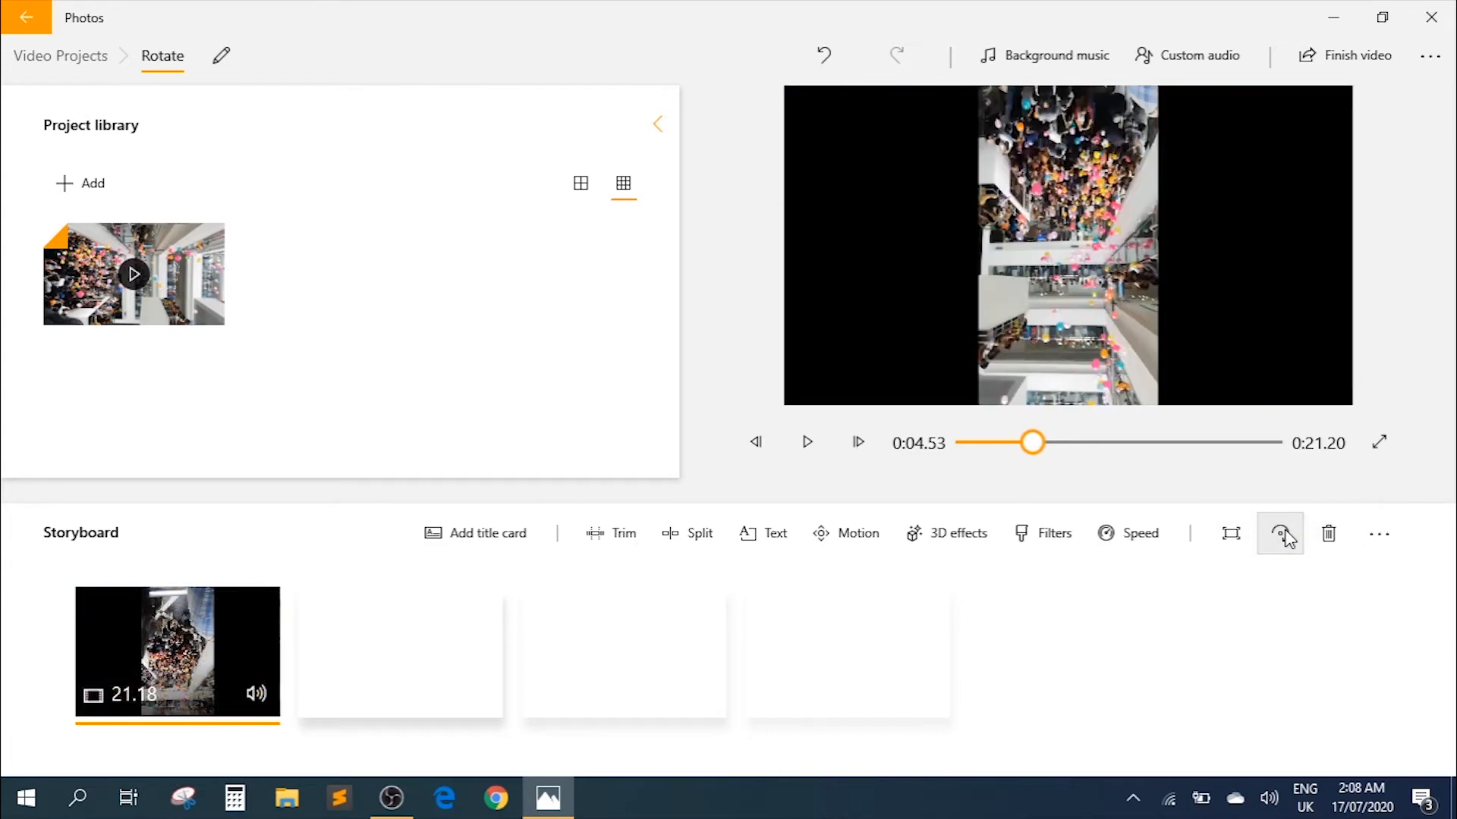
# - Rotate the clip again until it stands upright and play it to check
pyautogui.click(1279, 533)
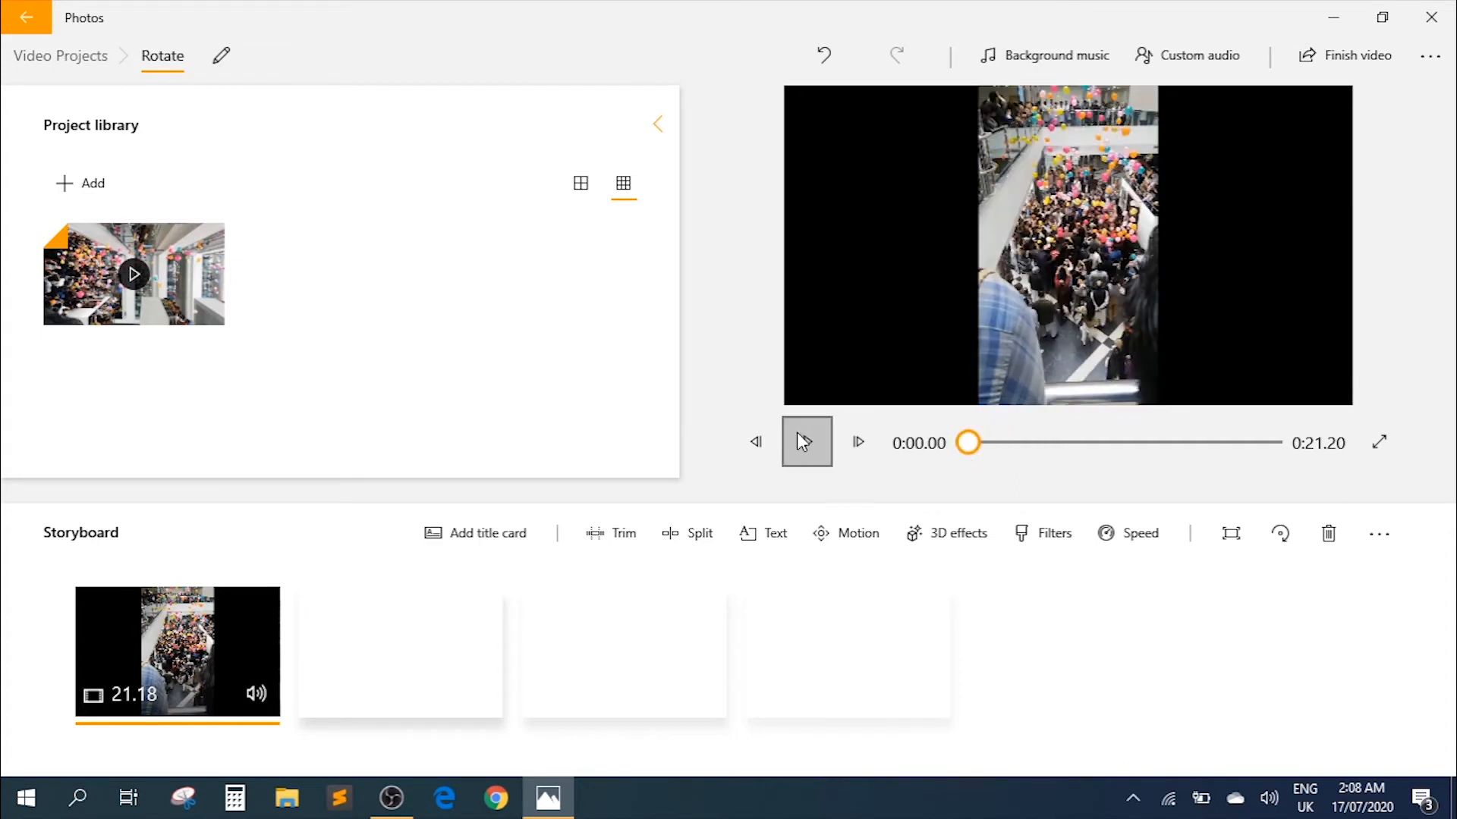
pyautogui.click(806, 441)
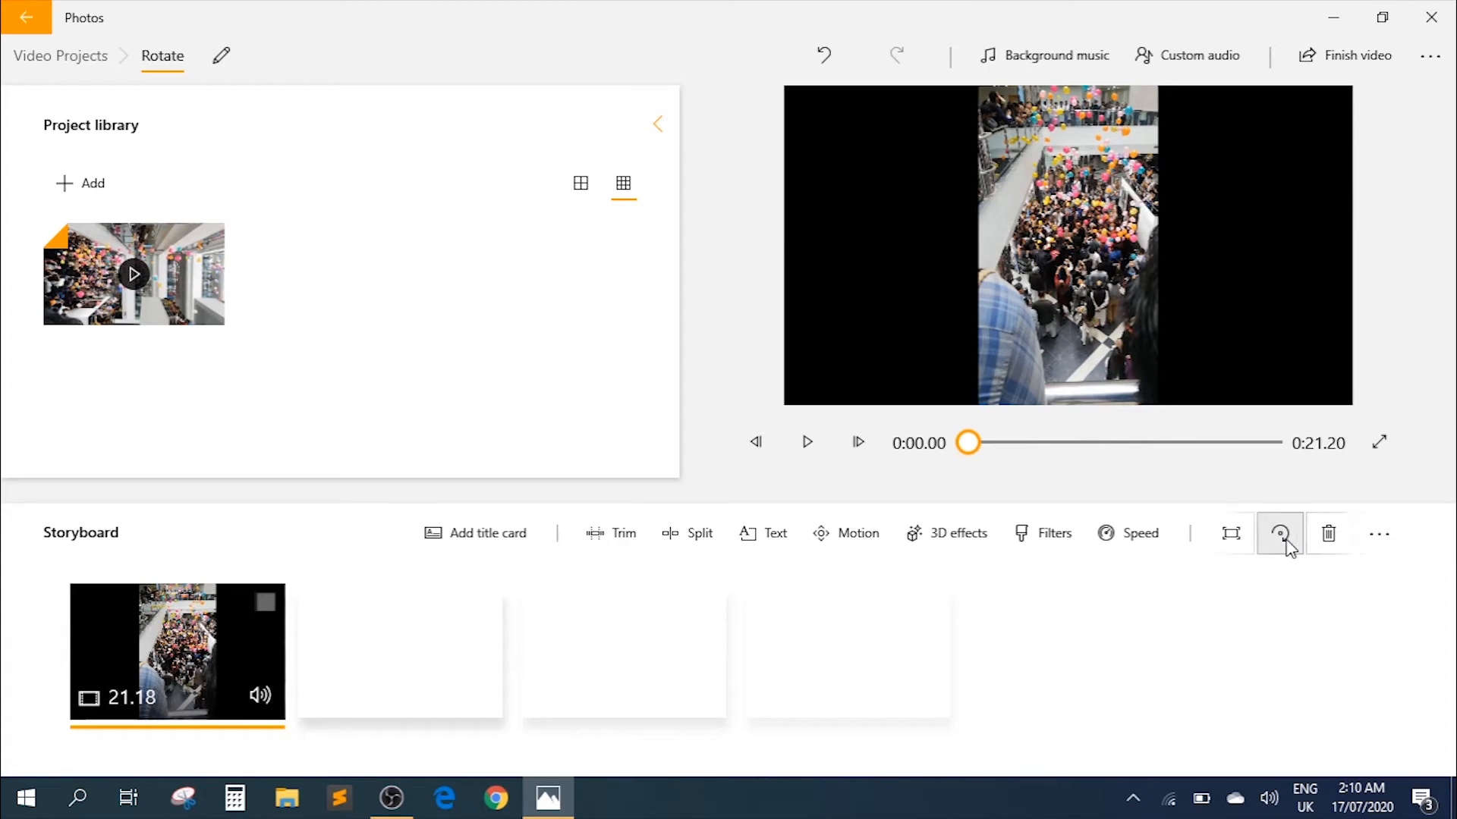
pyautogui.moveTo(389, 670)
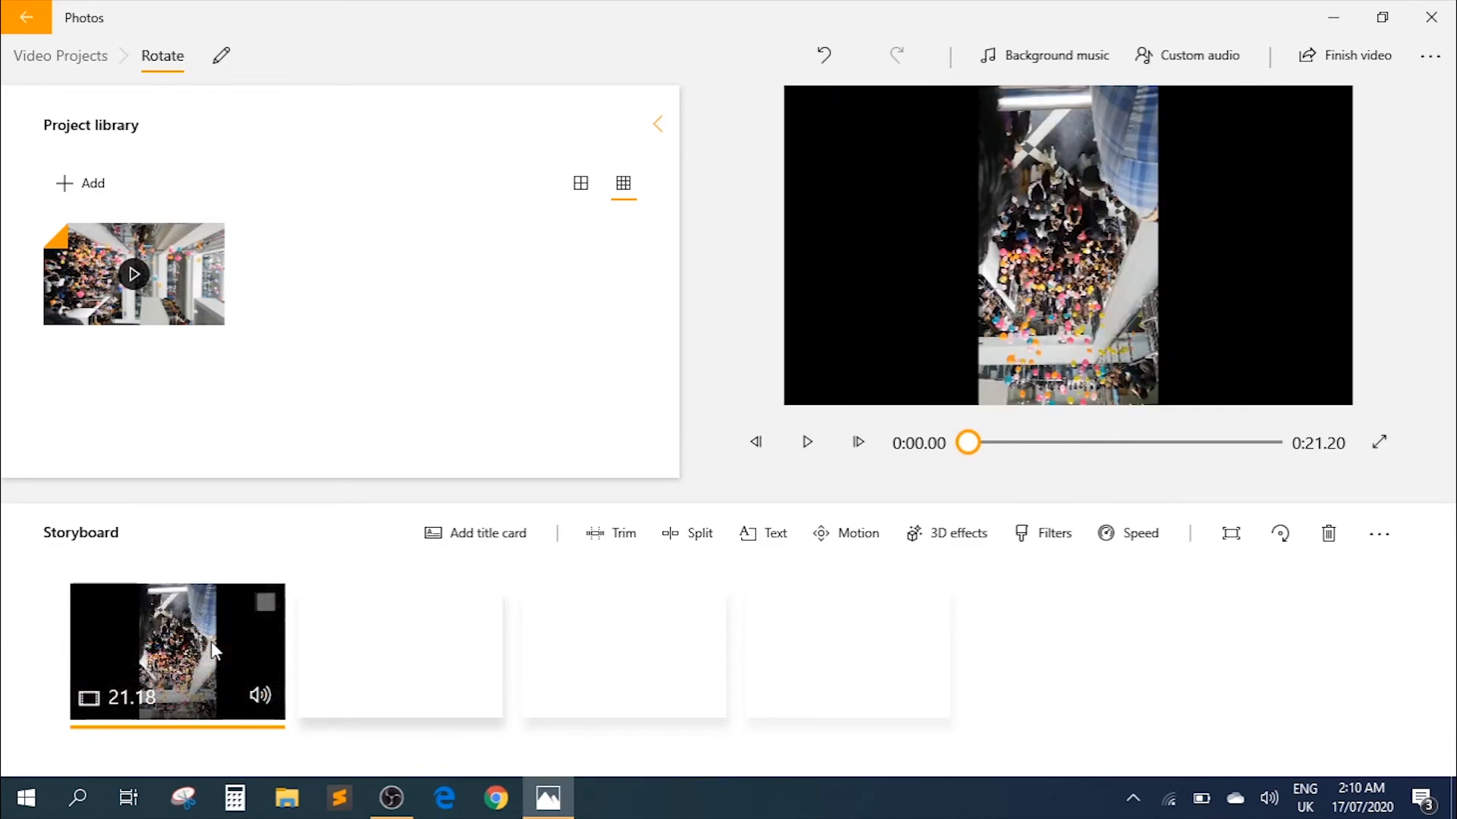
# - Select the storyboard clip, bring up its context menu, and dismiss it without choosing anything
pyautogui.click(756, 442)
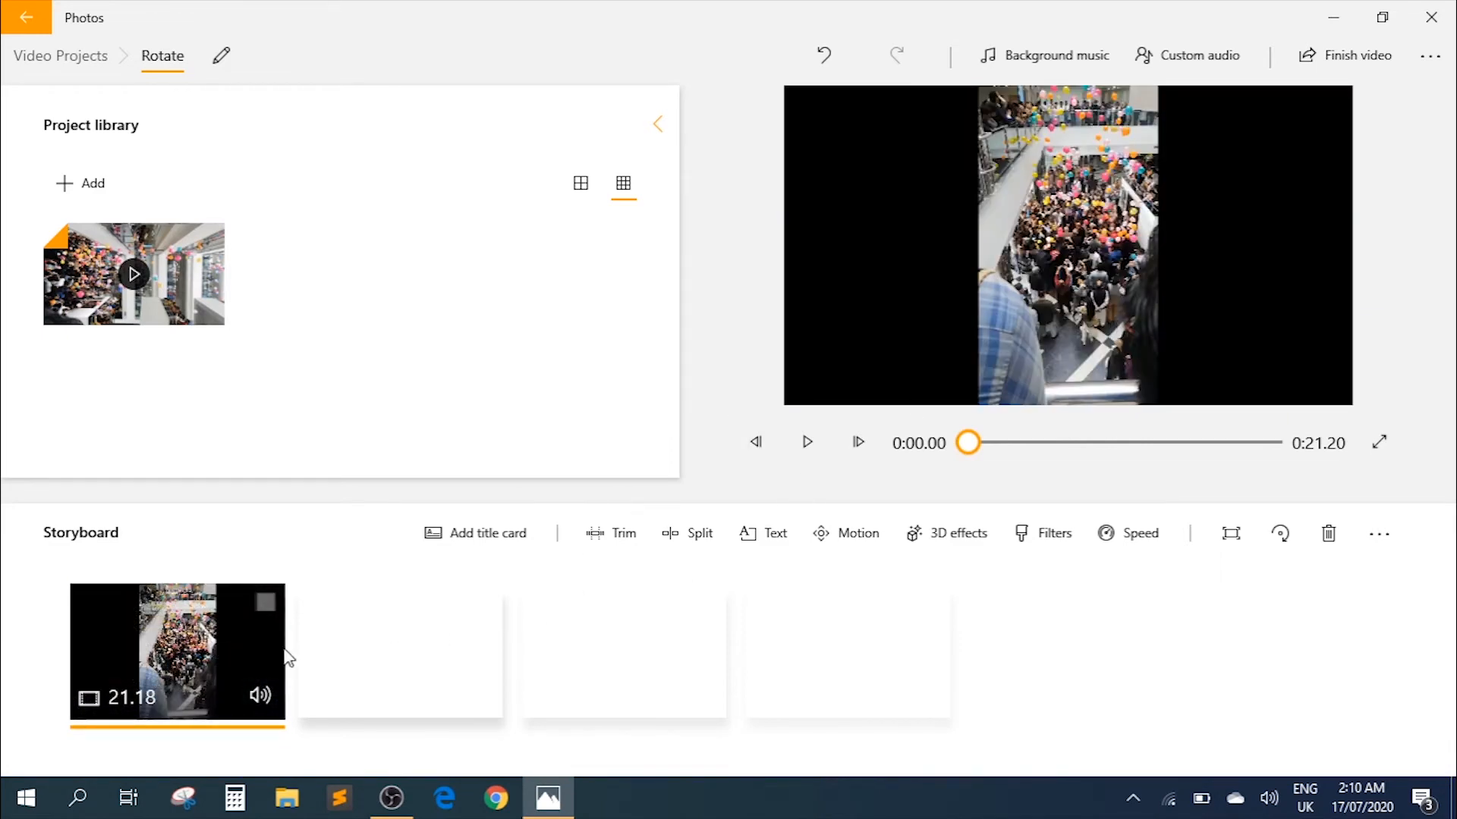
pyautogui.rightClick(176, 651)
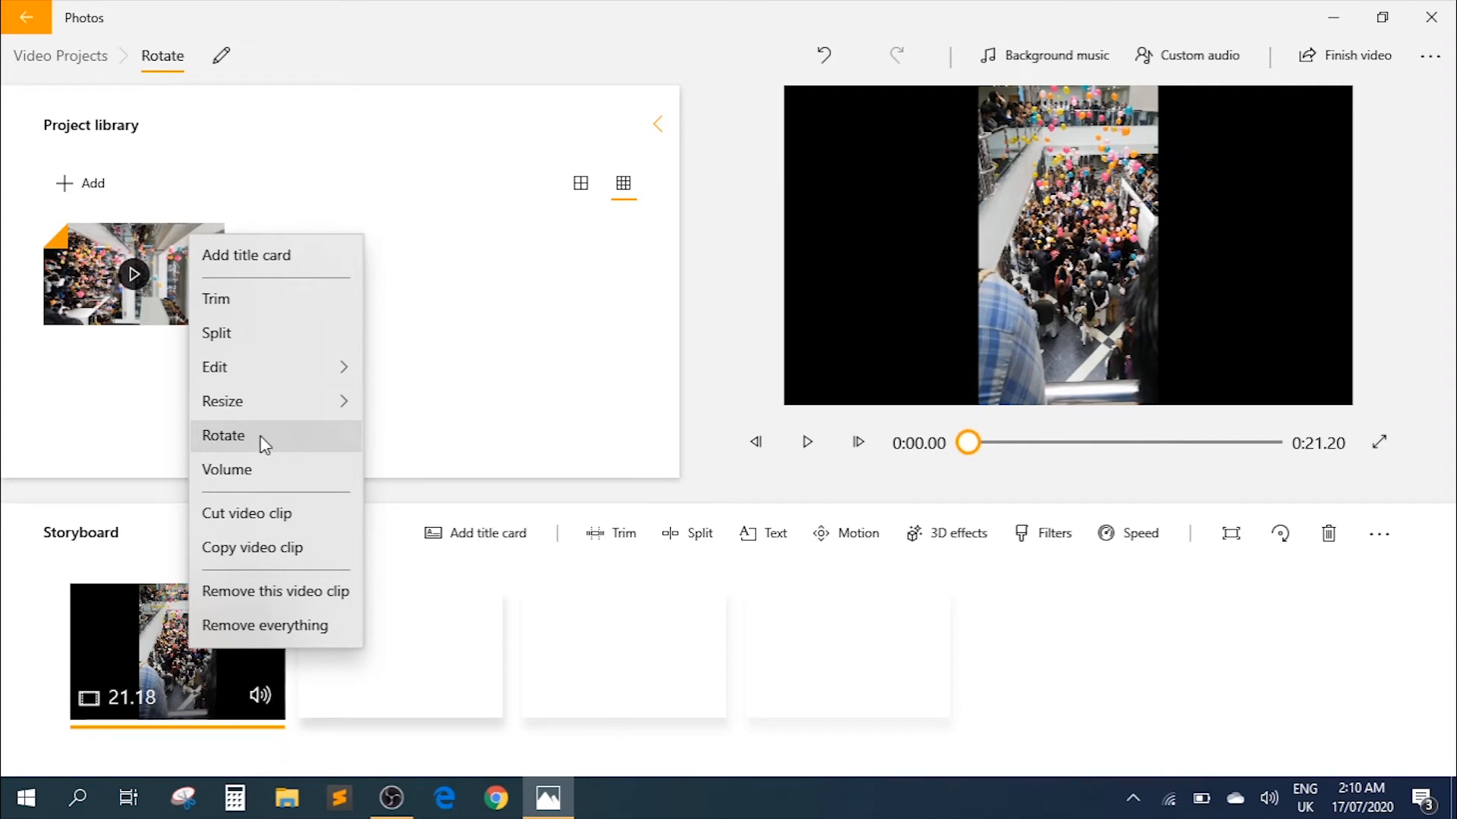
pyautogui.click(223, 435)
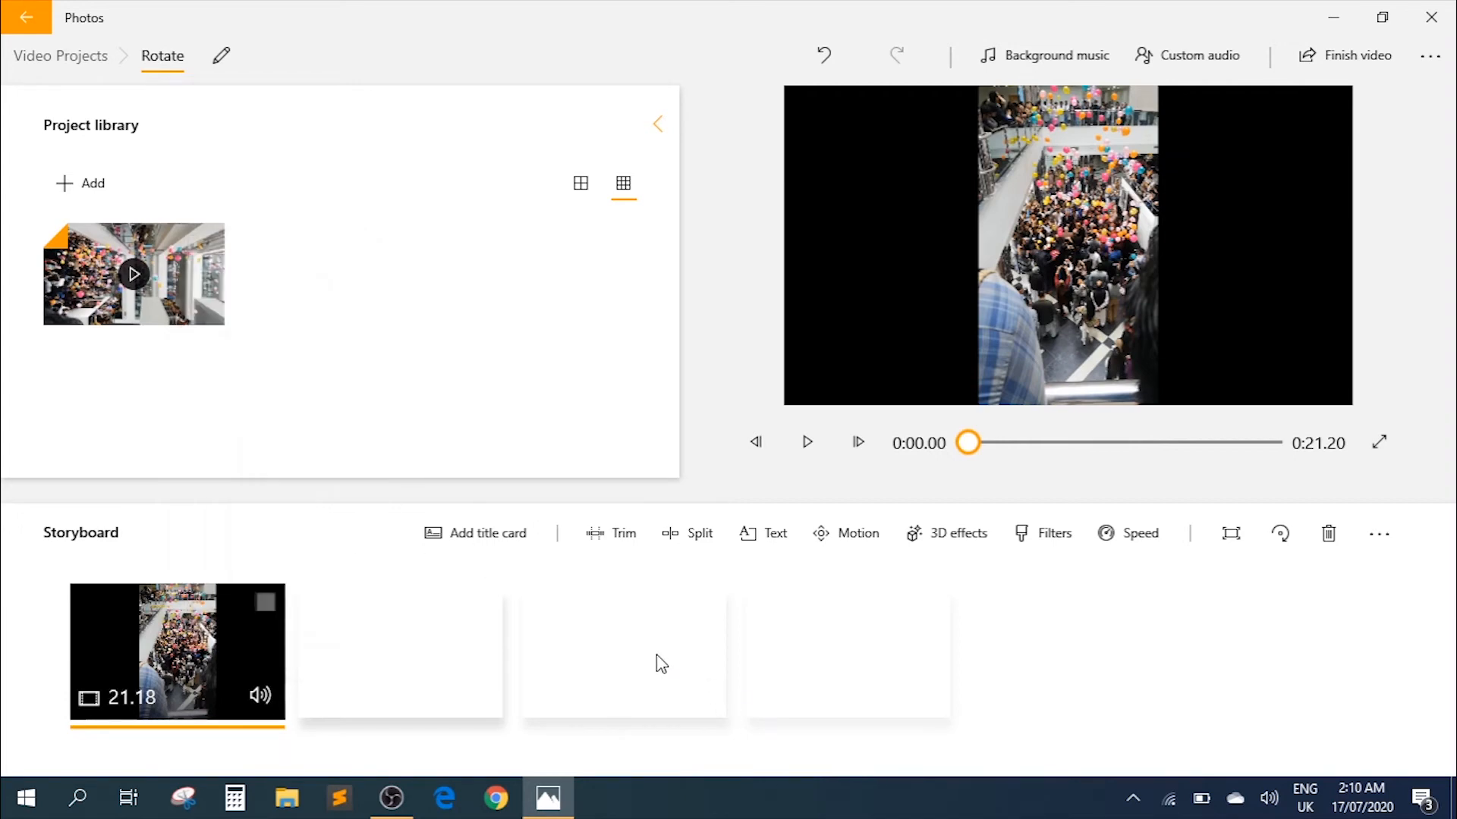
pyautogui.moveTo(975, 293)
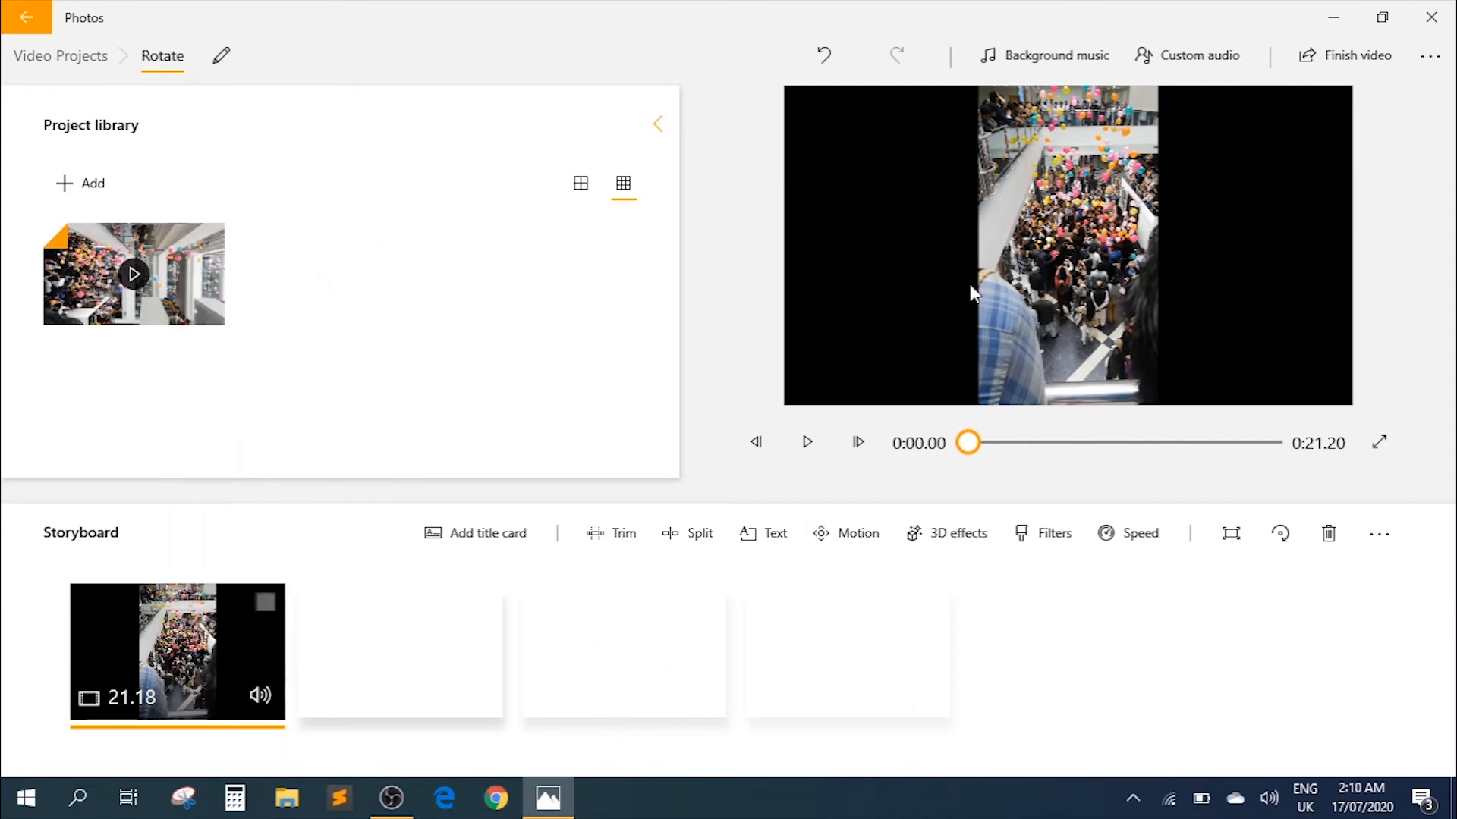
pyautogui.moveTo(1280, 131)
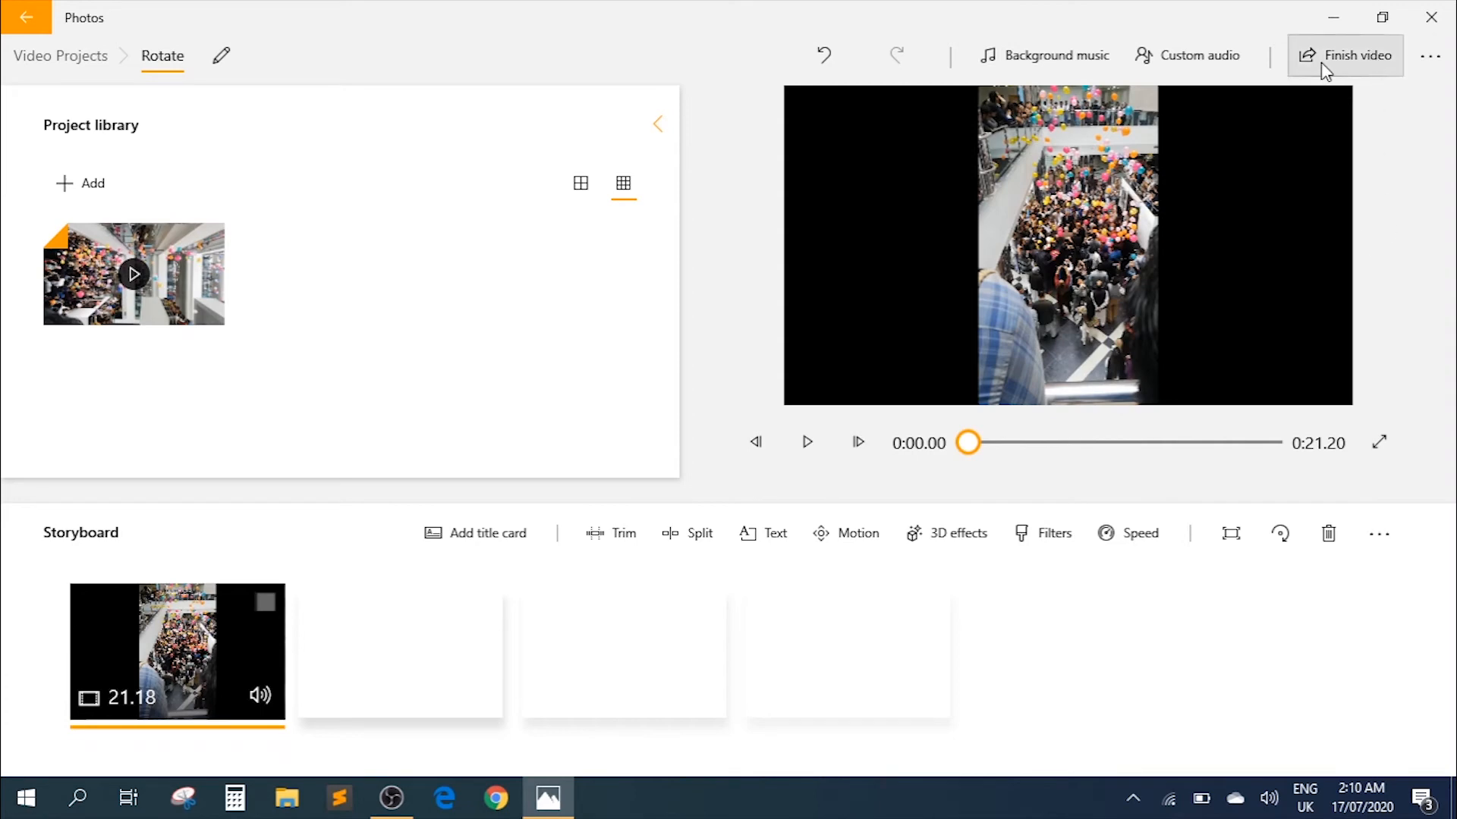
# - Finish the video at High 1080p quality and proceed to export it as Rotate on the Desktop
pyautogui.click(1352, 54)
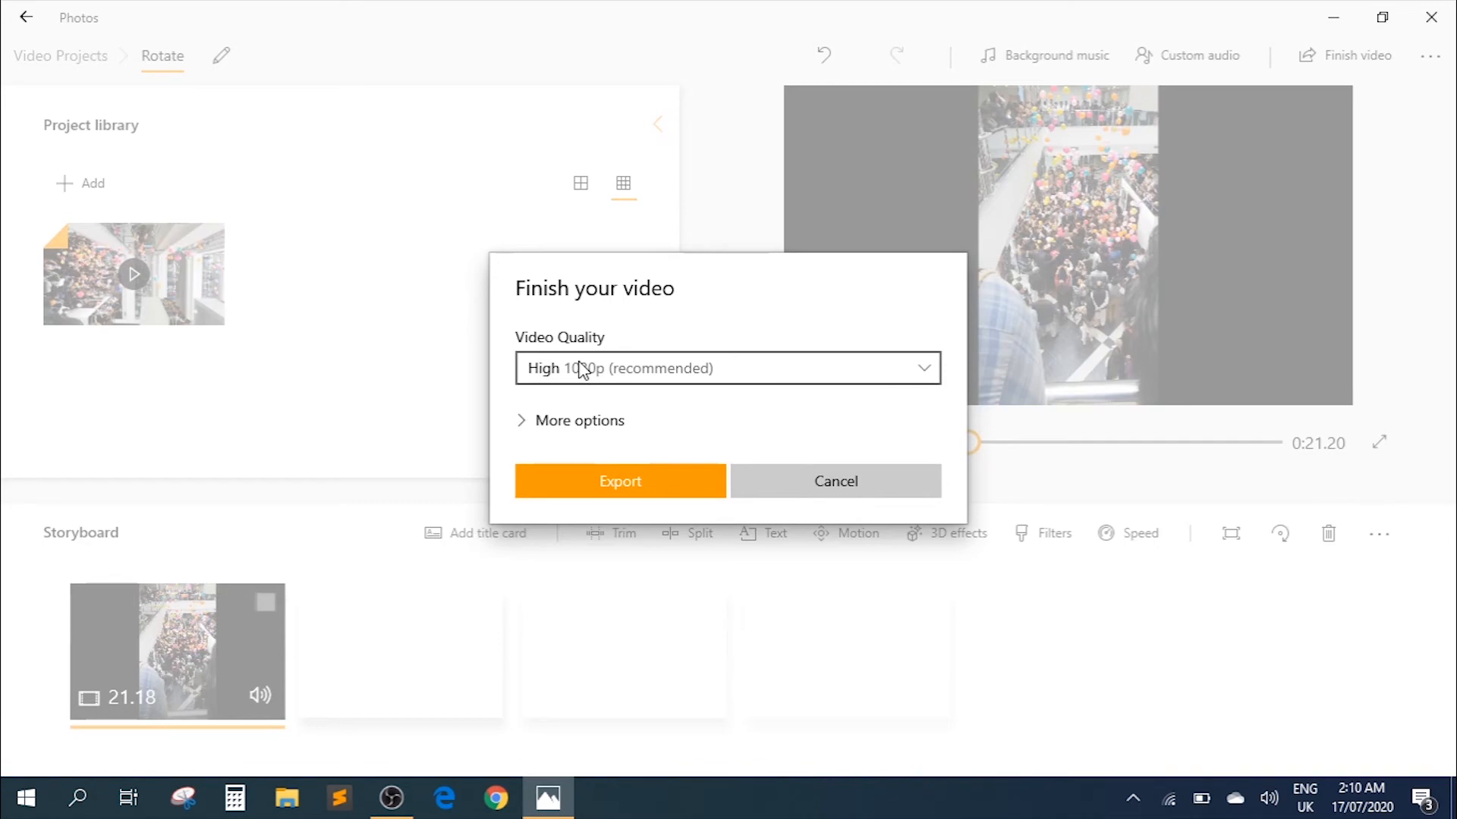
pyautogui.click(727, 367)
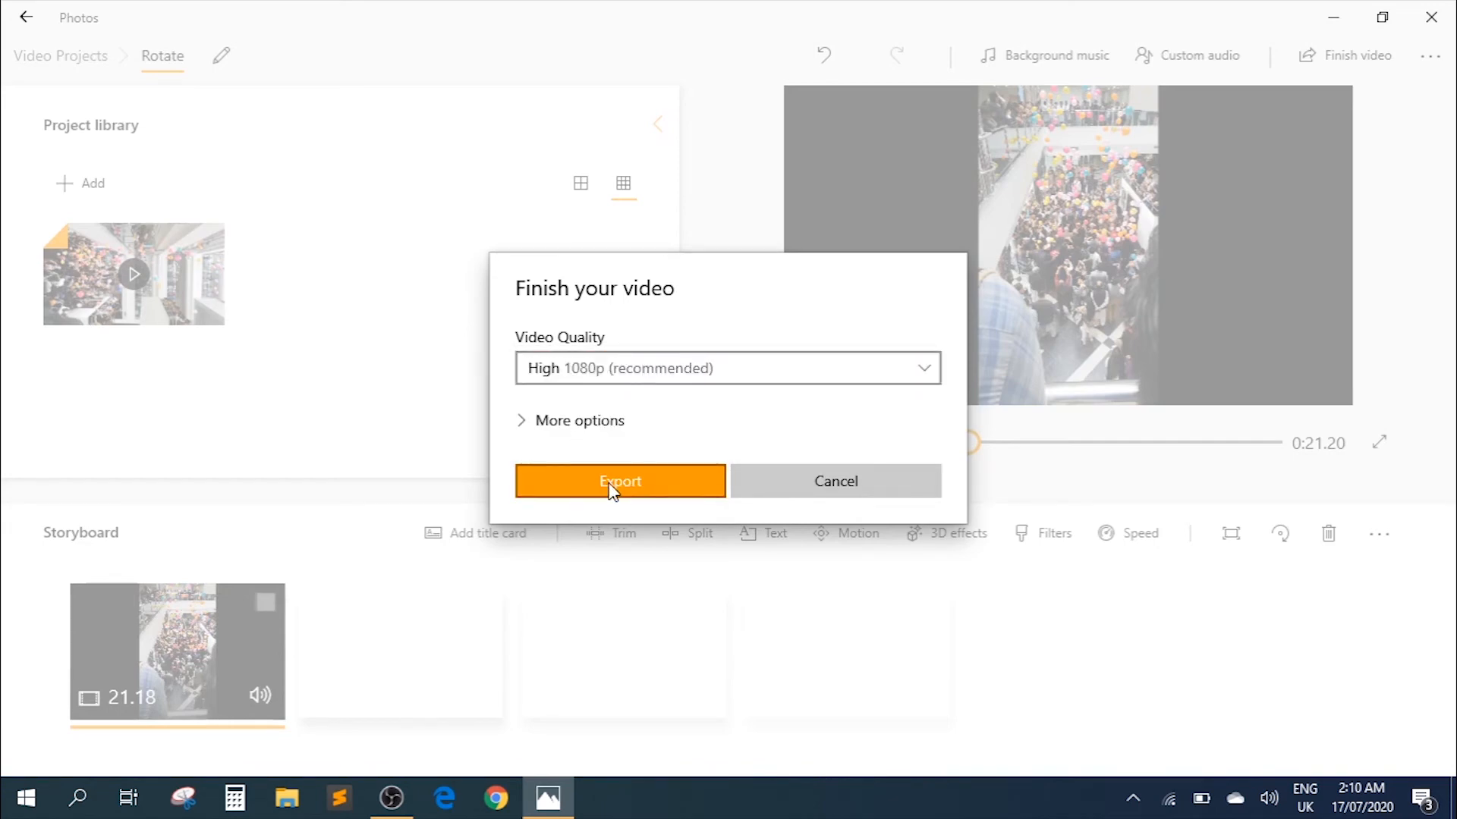
pyautogui.click(619, 481)
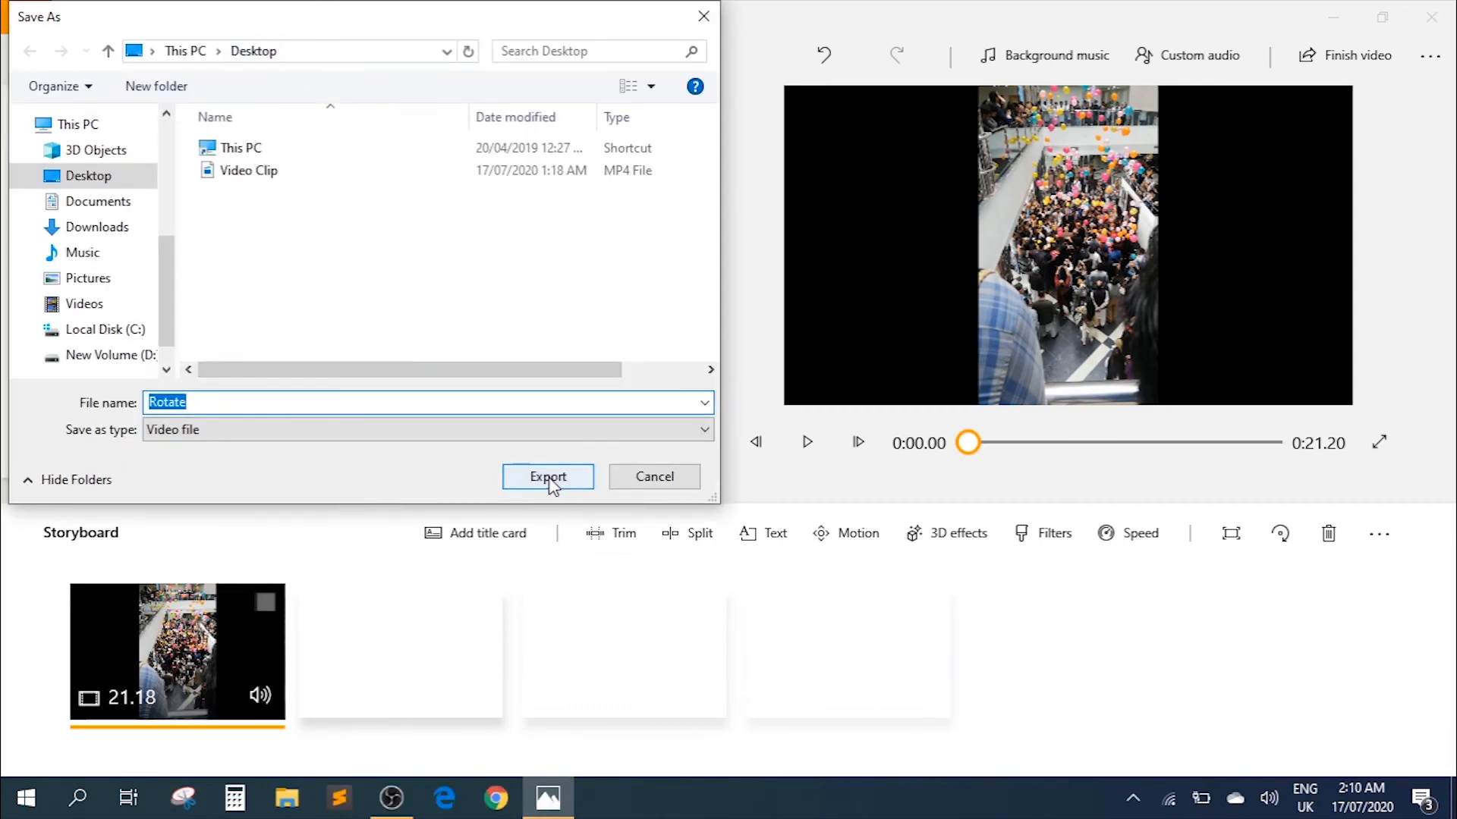
pyautogui.click(548, 477)
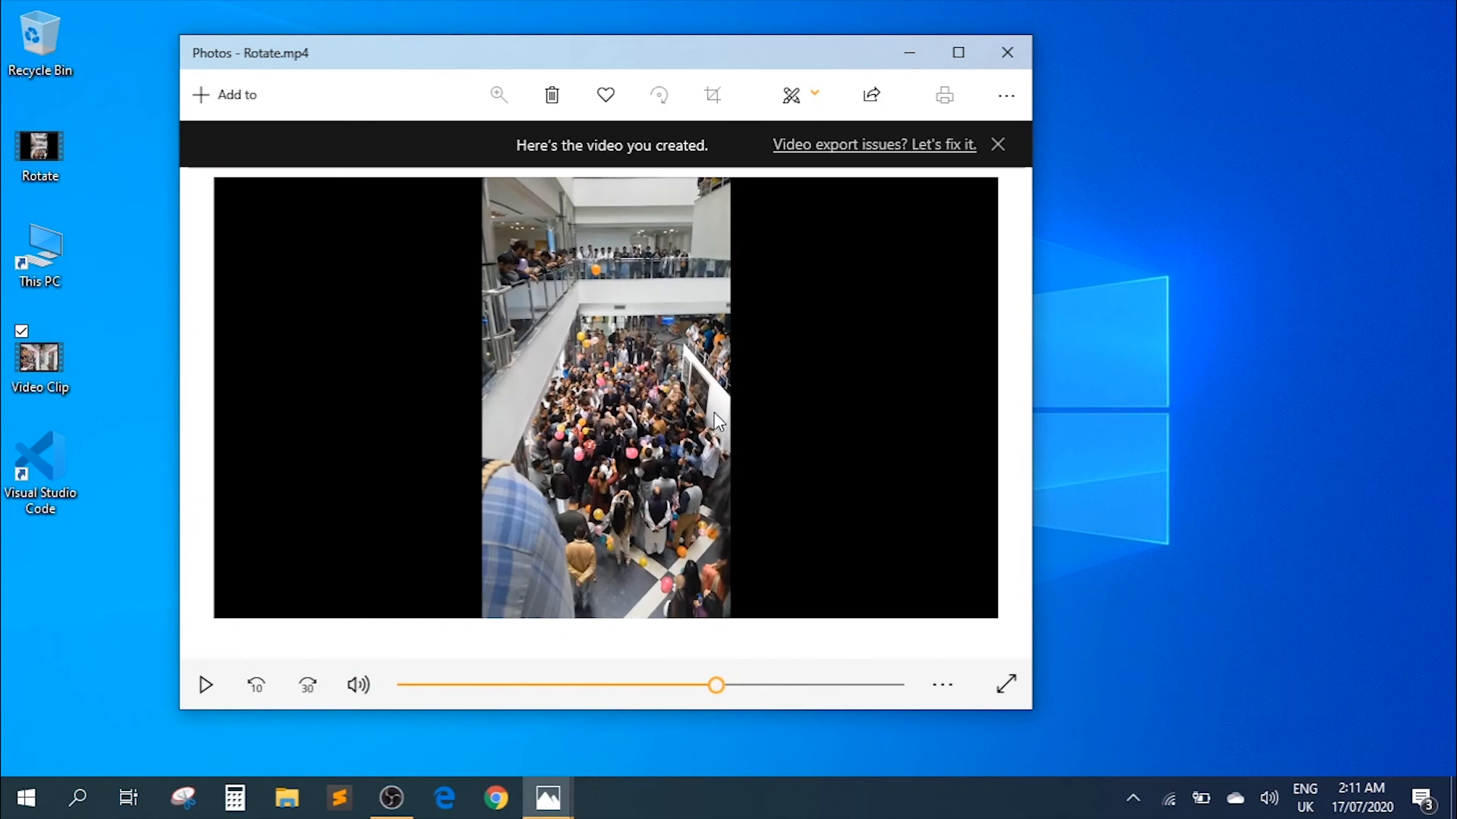
pyautogui.moveTo(1007, 51)
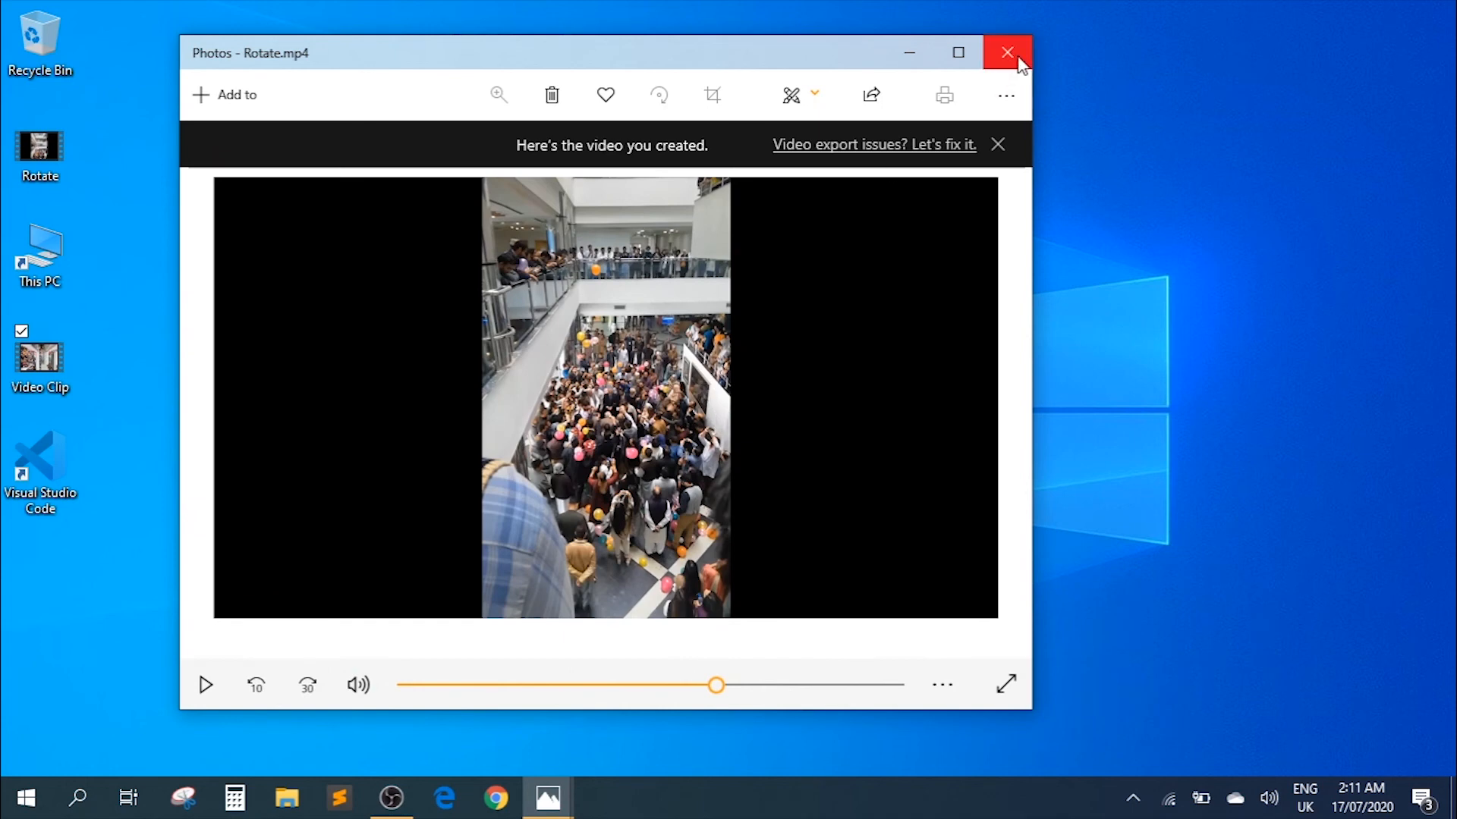
# - Close the Photos viewer after watching the exported Rotate.mp4 play upright
pyautogui.click(1006, 51)
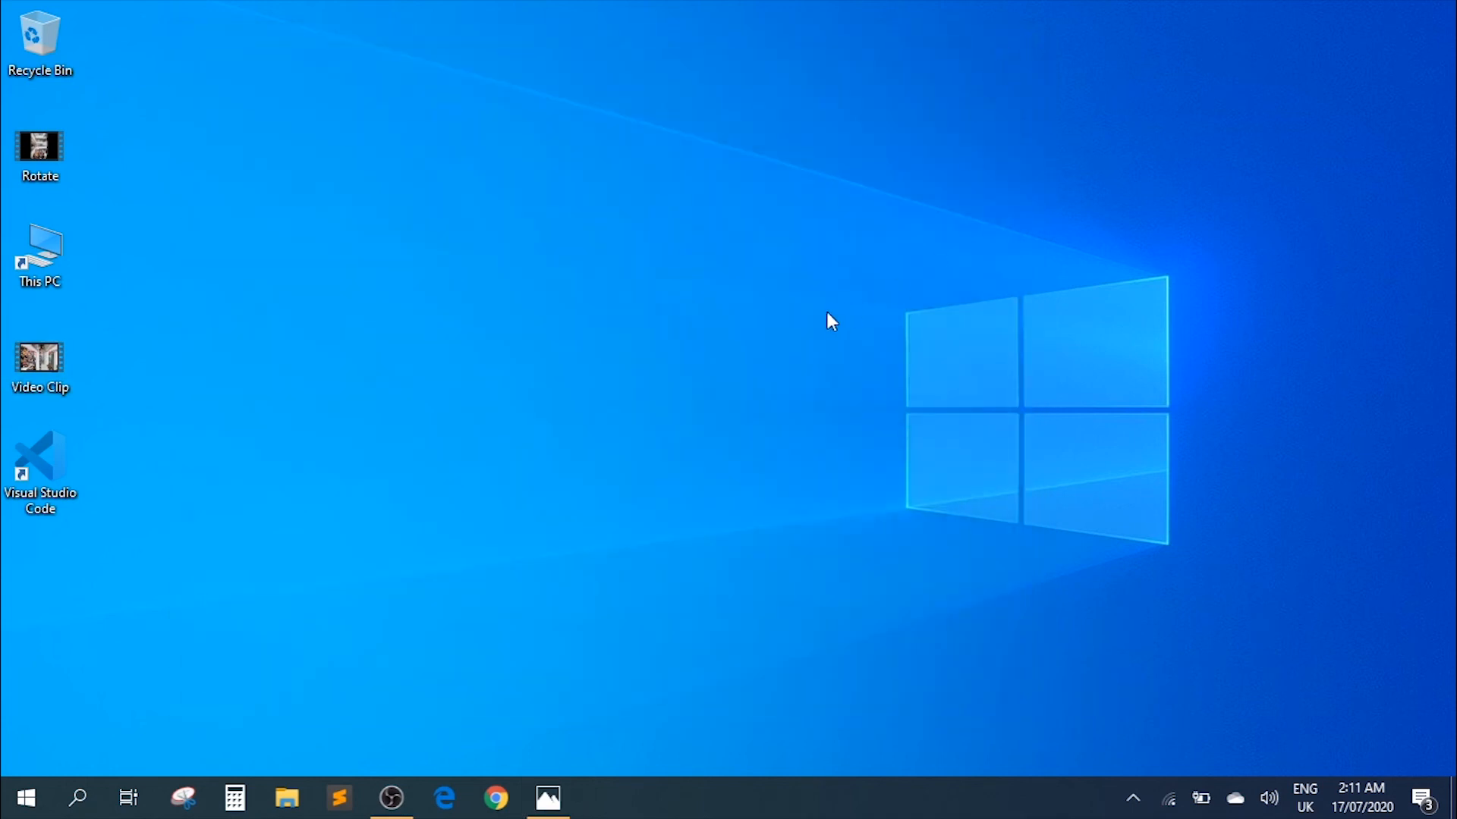